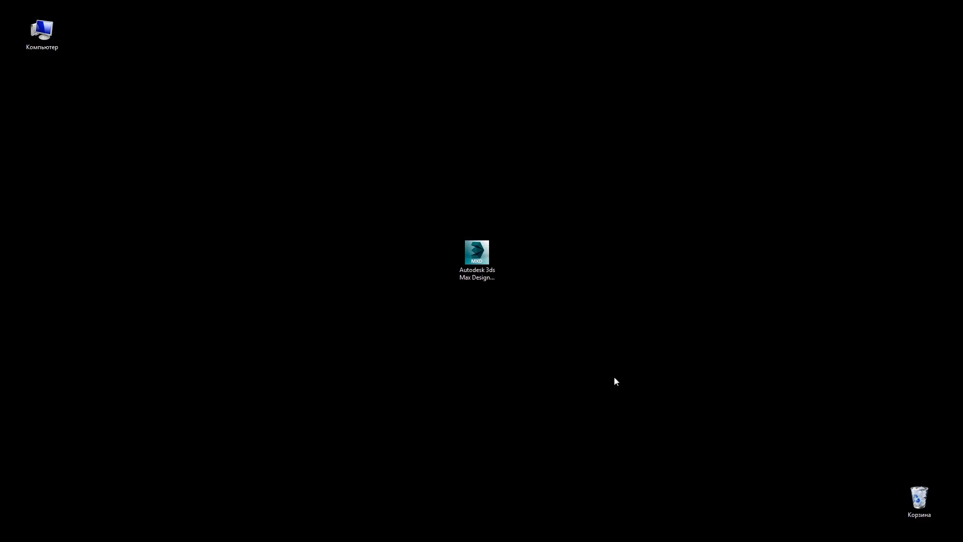
# Step: Launch 3ds Max Design 2014 from its desktop shortcut with Run as administrator
pyautogui.rightClick(476, 253)
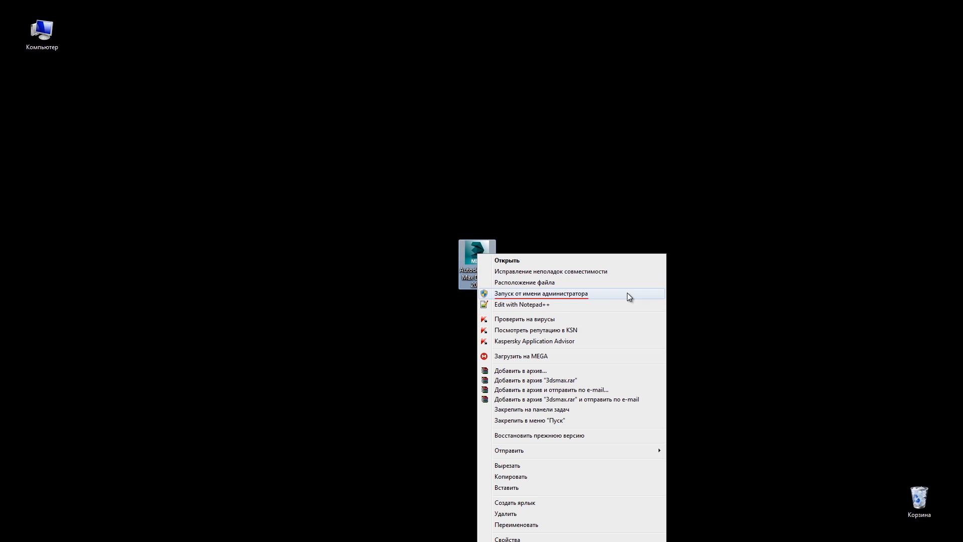
pyautogui.click(539, 292)
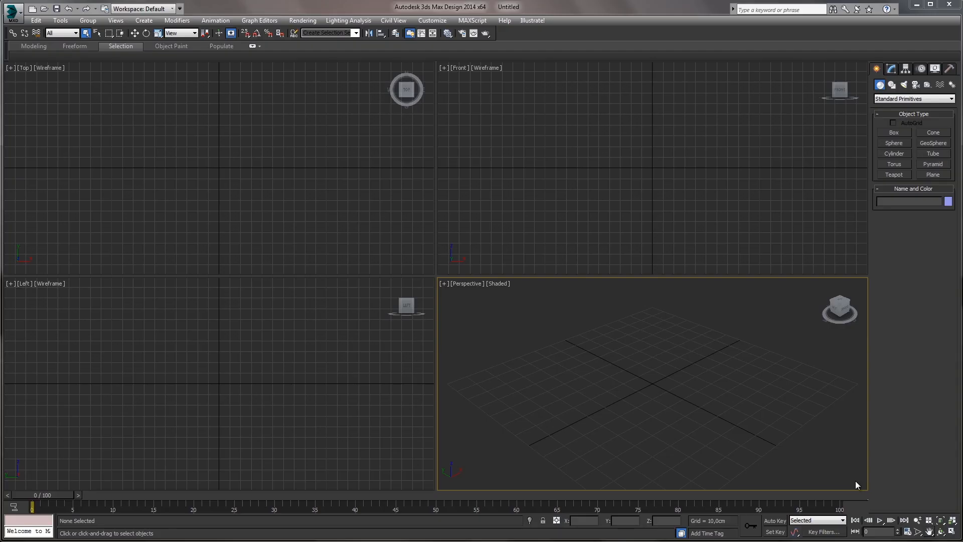
# Step: Run the aeTransfer_v0.52.mzp installer via MAXScript Run Script, install it and close the success dialog
pyautogui.click(471, 20)
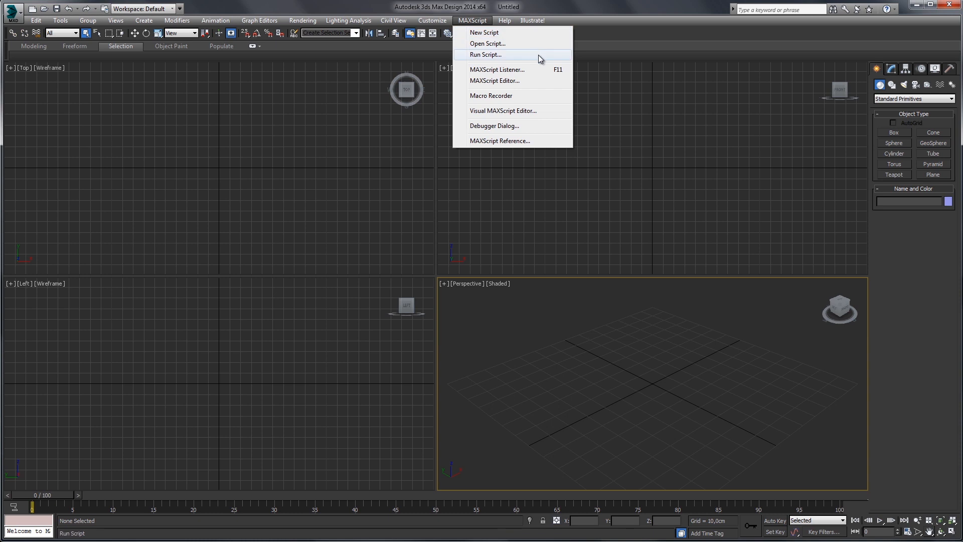
pyautogui.click(485, 54)
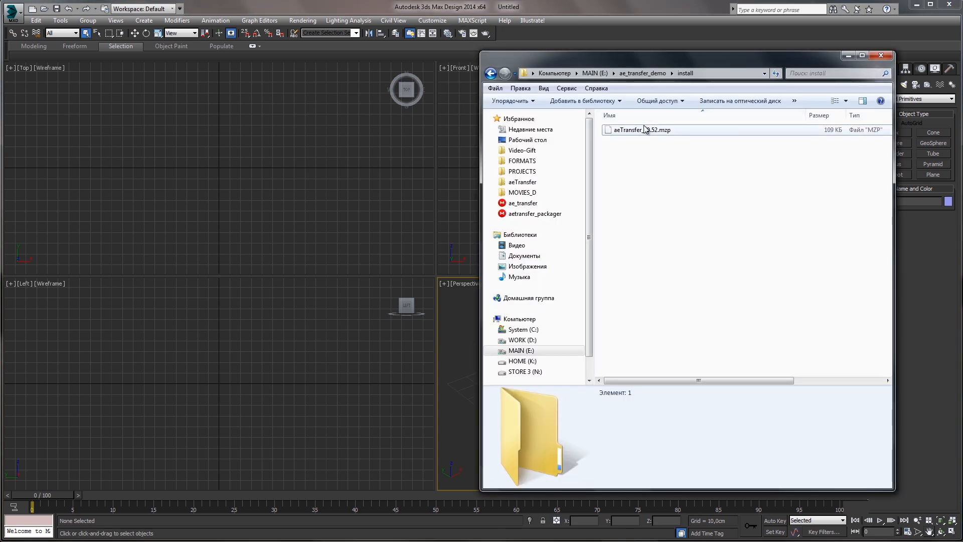
pyautogui.doubleClick(640, 129)
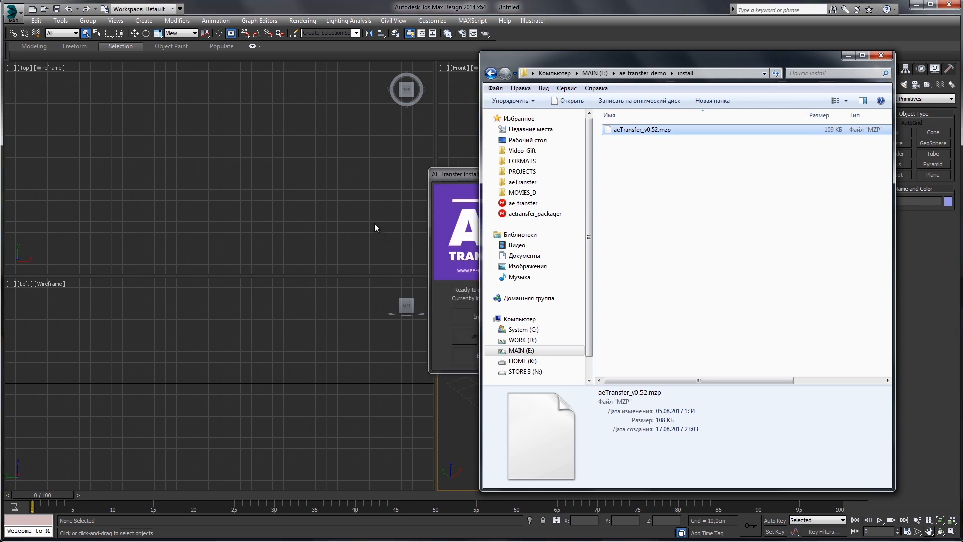
pyautogui.click(880, 56)
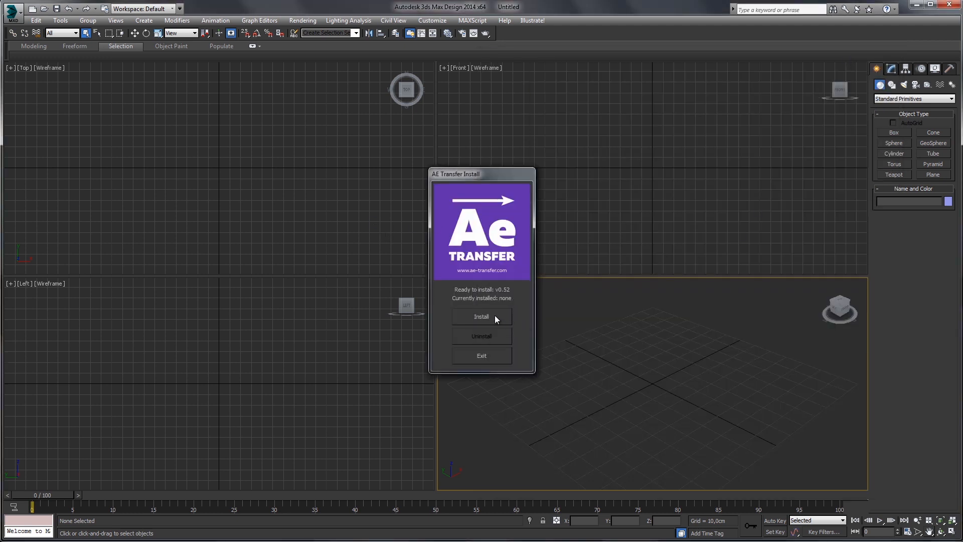
pyautogui.click(481, 315)
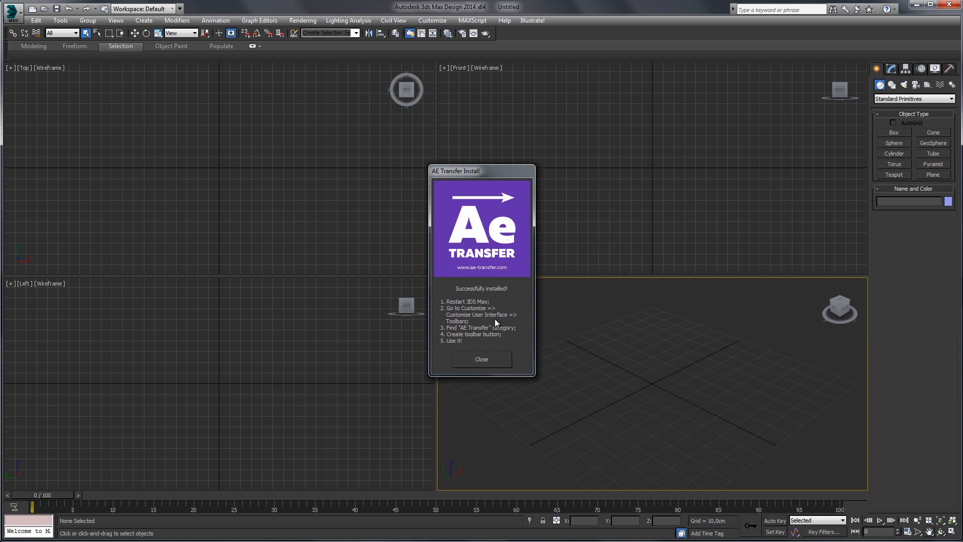
pyautogui.click(481, 359)
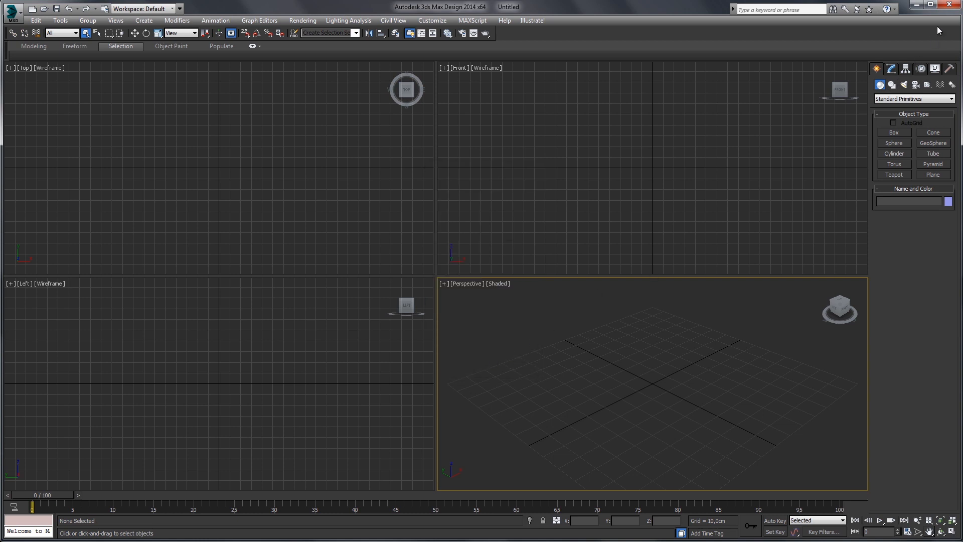
pyautogui.moveTo(462, 52)
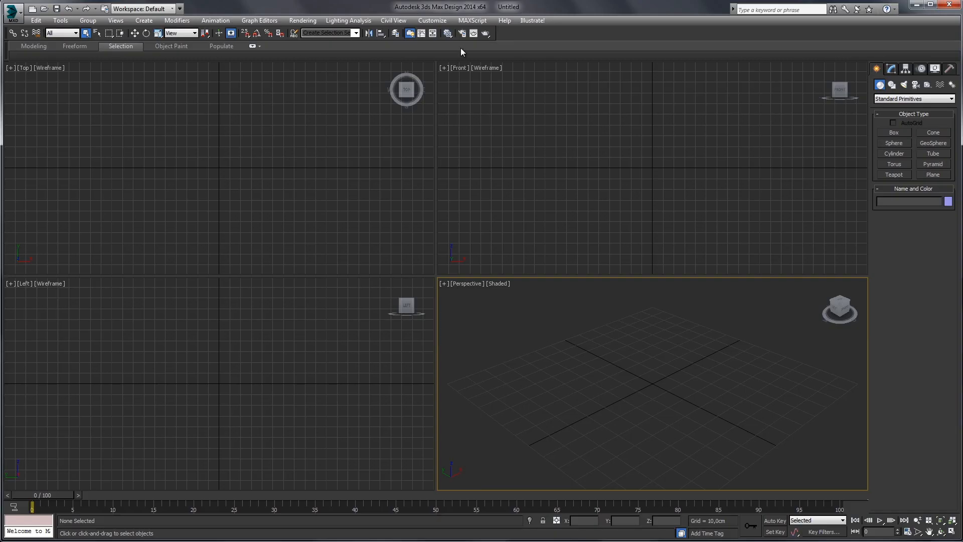
# Step: Create a new toolbar named MyToolbar1 in Customize User Interface
pyautogui.click(432, 20)
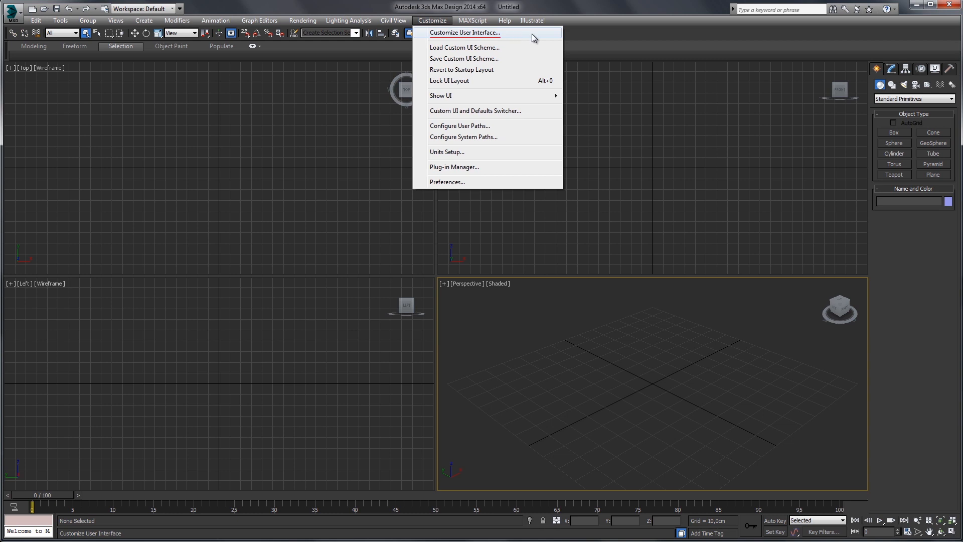
pyautogui.click(464, 33)
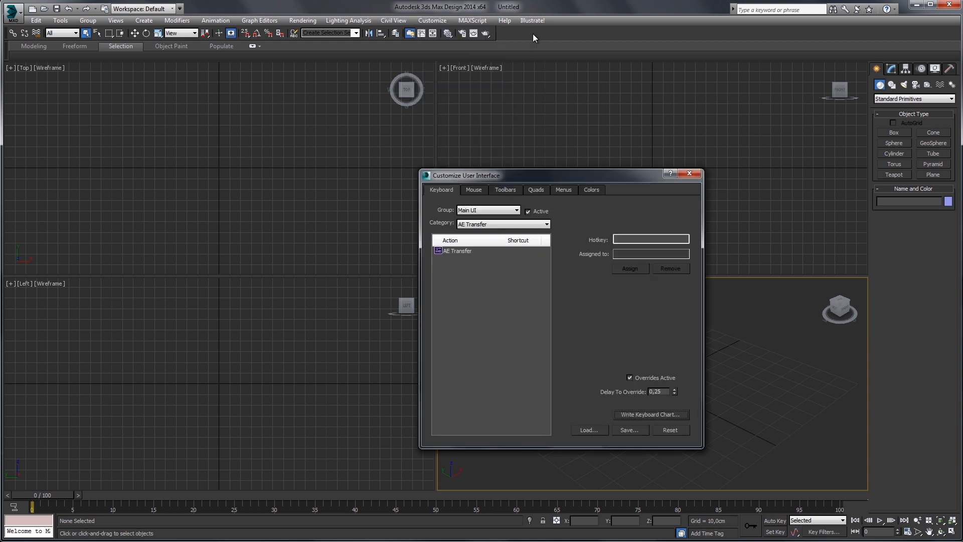
pyautogui.moveTo(561, 174); pyautogui.dragTo(494, 171)
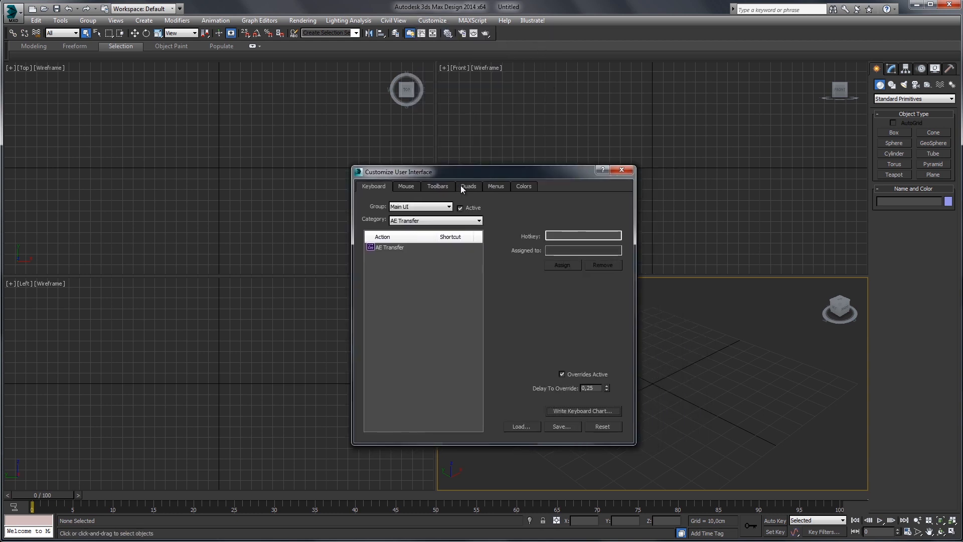
pyautogui.click(520, 219)
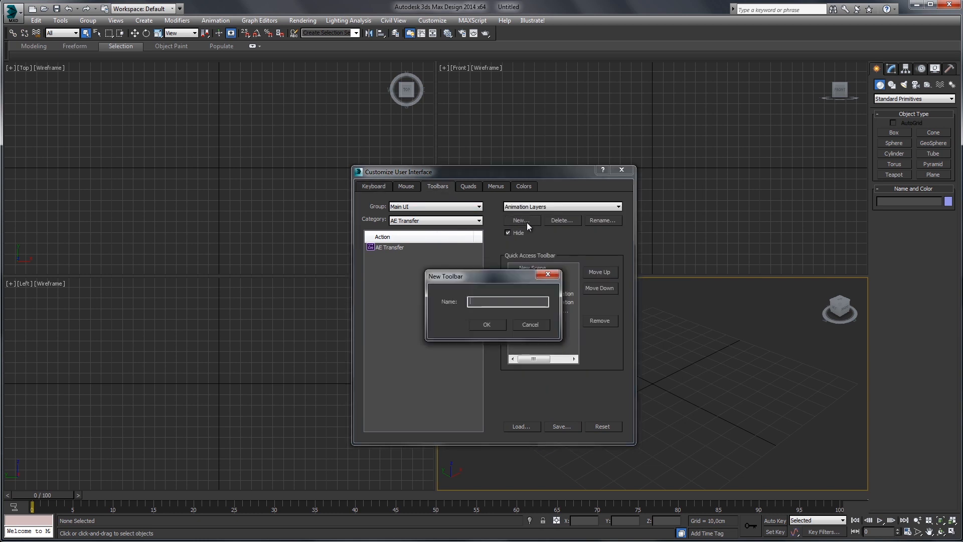
pyautogui.write('MyToolbar1')
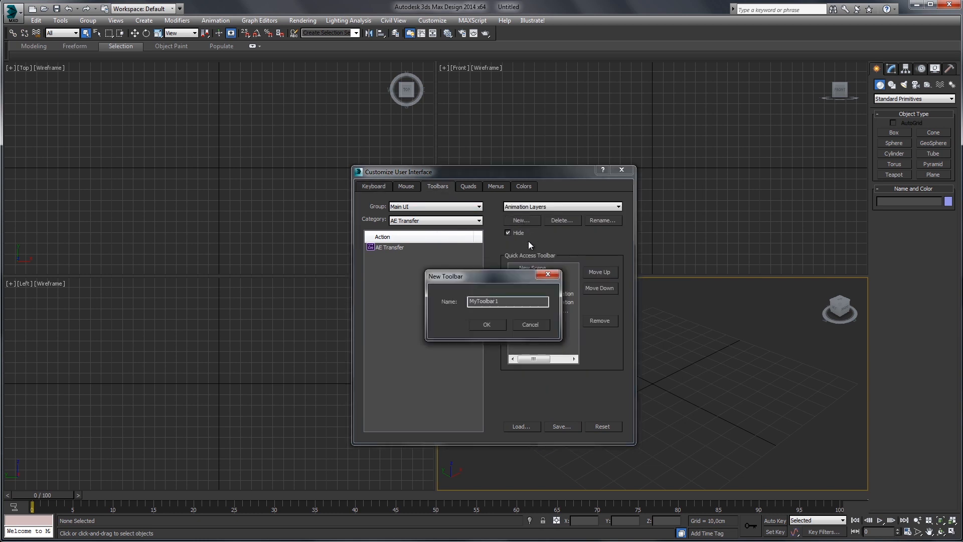
pyautogui.click(486, 324)
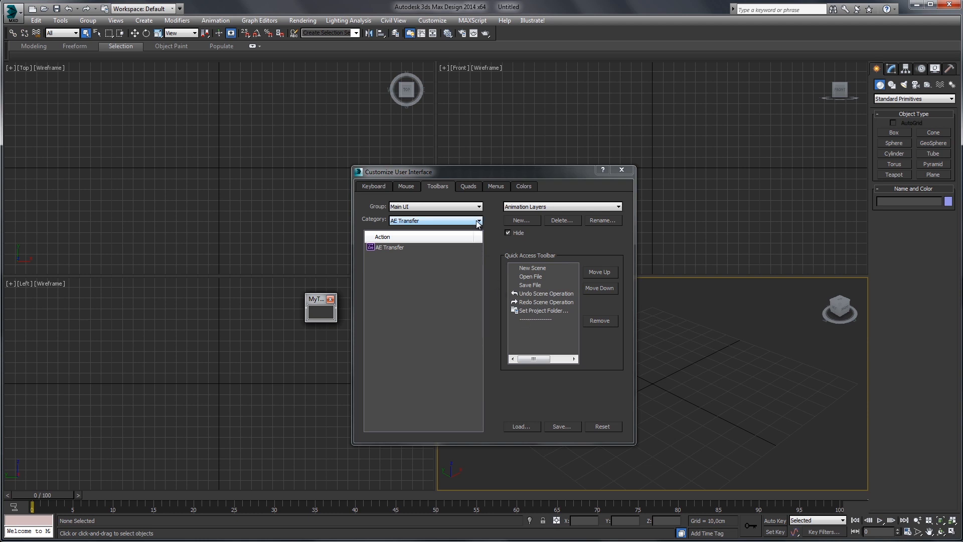
# Step: Put the AE Transfer command on MyToolbar1 and launch the AE Transfer panel
pyautogui.click(478, 221)
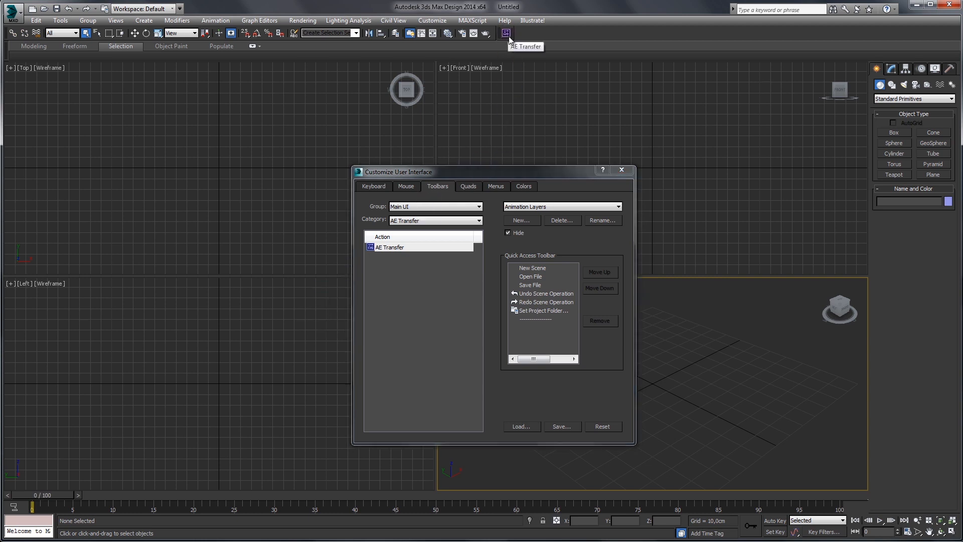
pyautogui.click(621, 169)
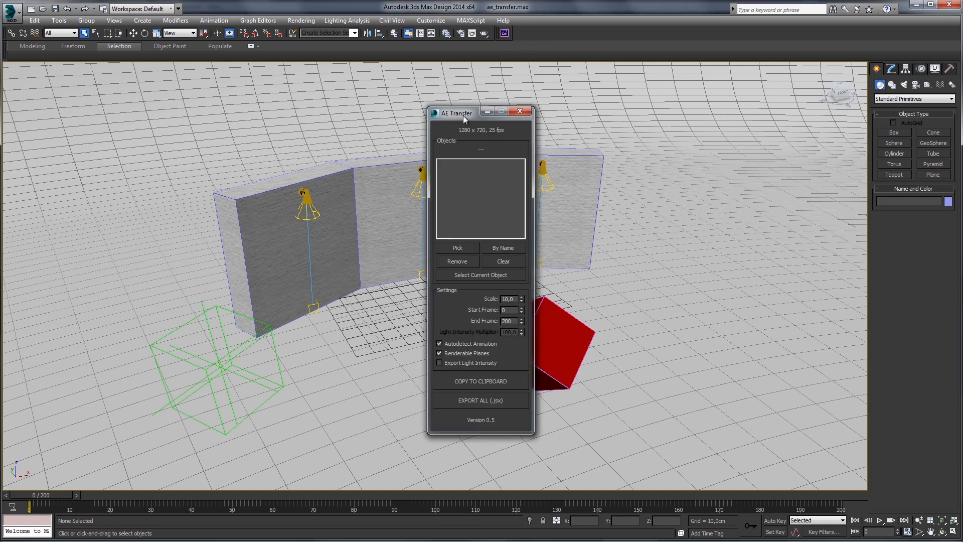
# Step: Add the eleven scene objects (camera, planes, point and spot lights) to the AE Transfer list by name
pyautogui.moveTo(464, 113); pyautogui.dragTo(96, 113)
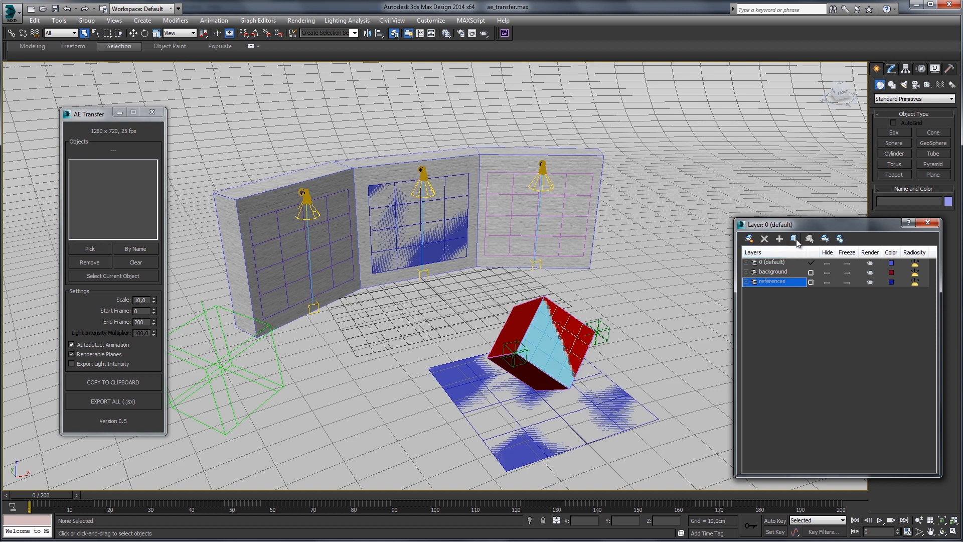
pyautogui.moveTo(34, 505); pyautogui.dragTo(570, 505)
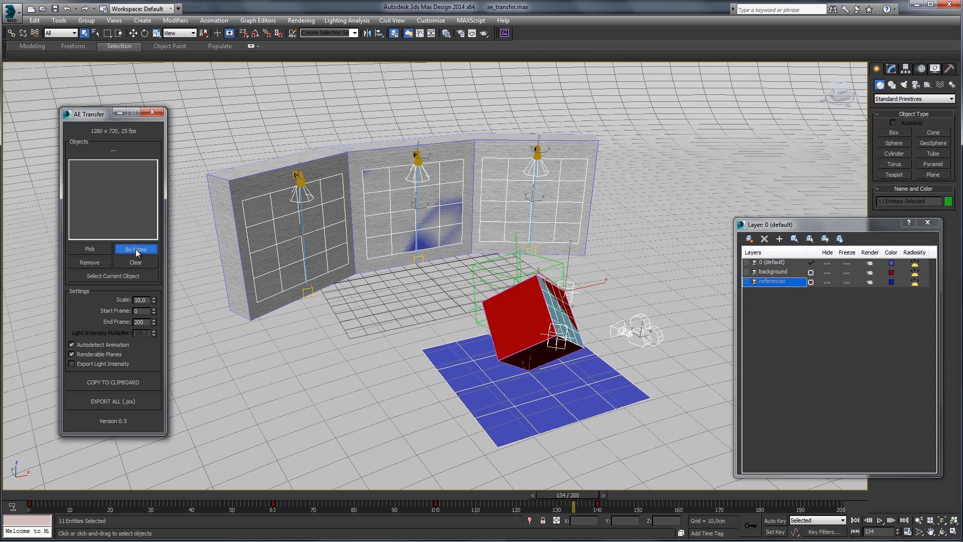
pyautogui.click(135, 248)
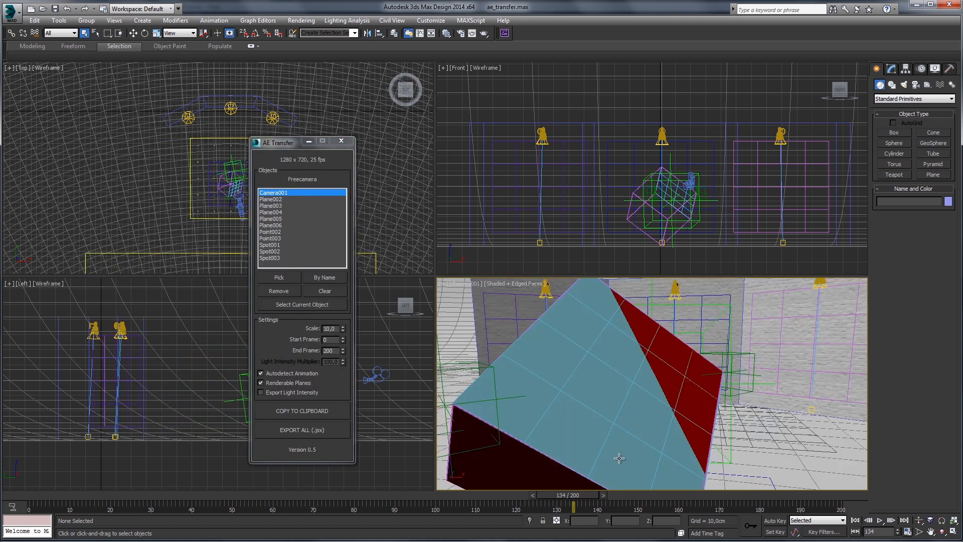
pyautogui.moveTo(573, 508); pyautogui.dragTo(55, 507)
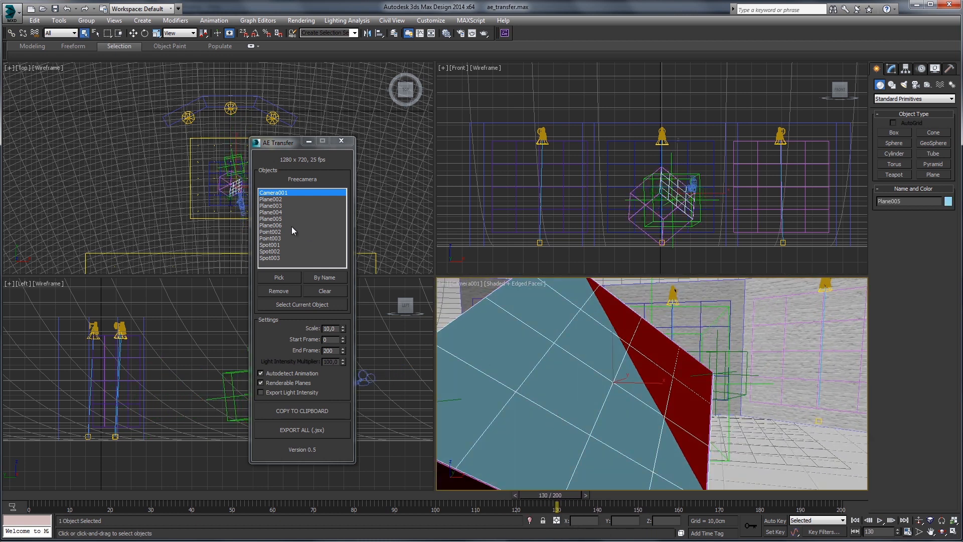
# Step: Set export scale to 47, turn Renderable Planes off and Export Light Intensity on
pyautogui.click(271, 219)
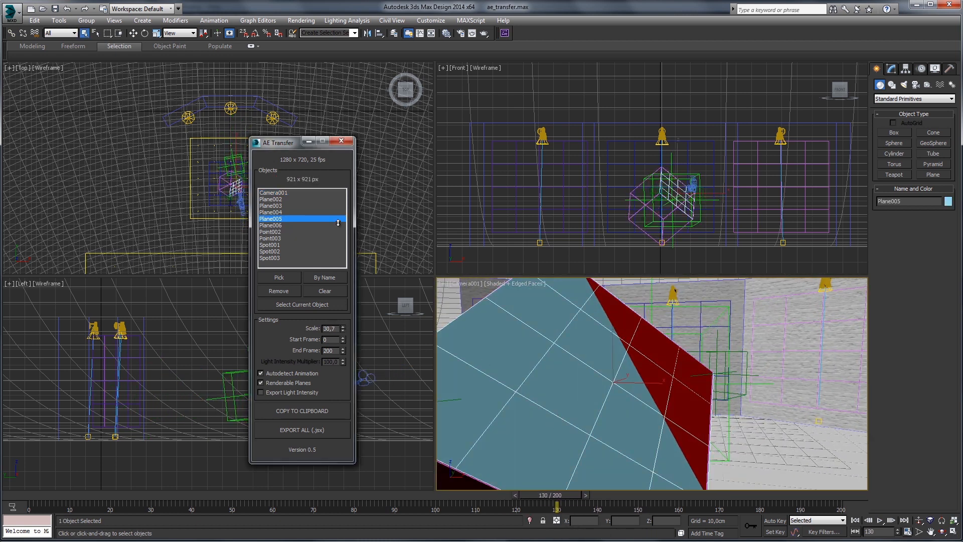
pyautogui.click(344, 326)
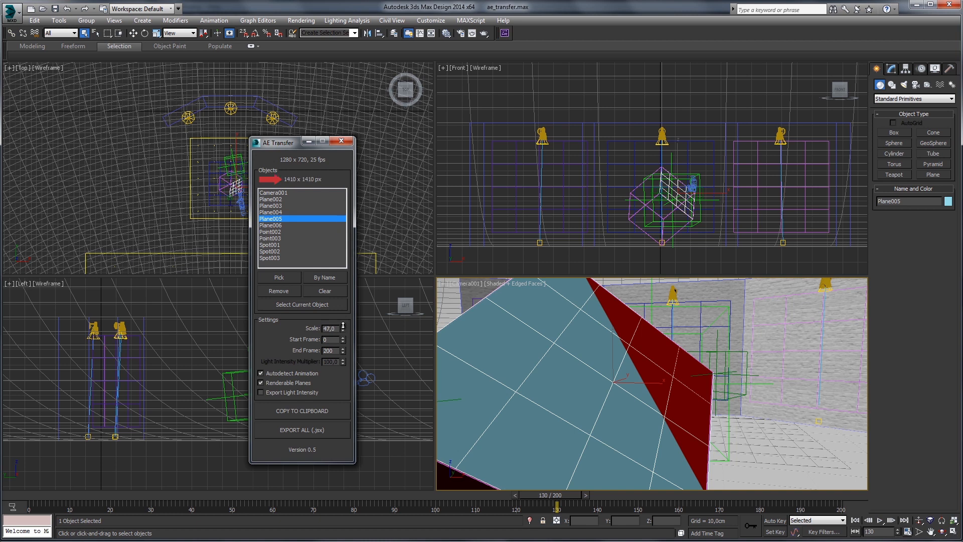
pyautogui.click(261, 392)
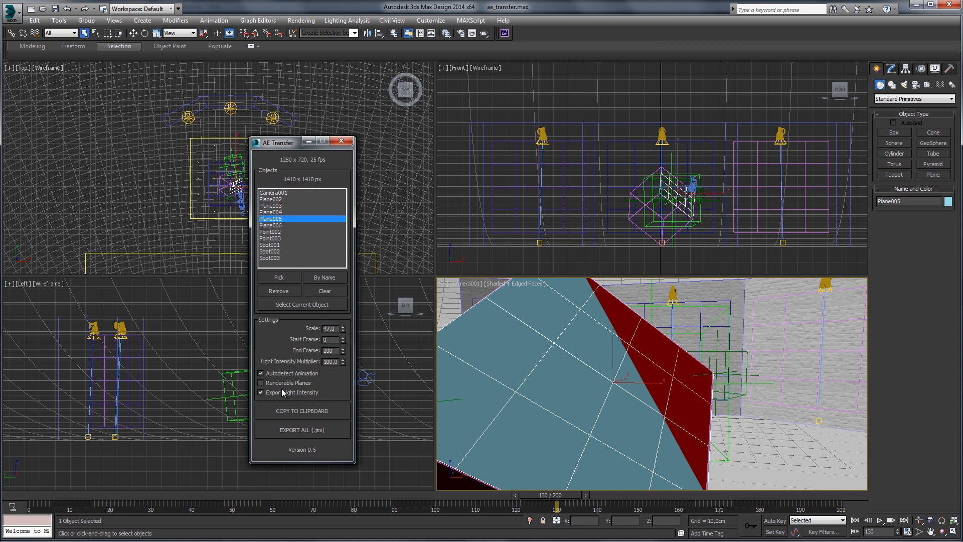
pyautogui.click(302, 428)
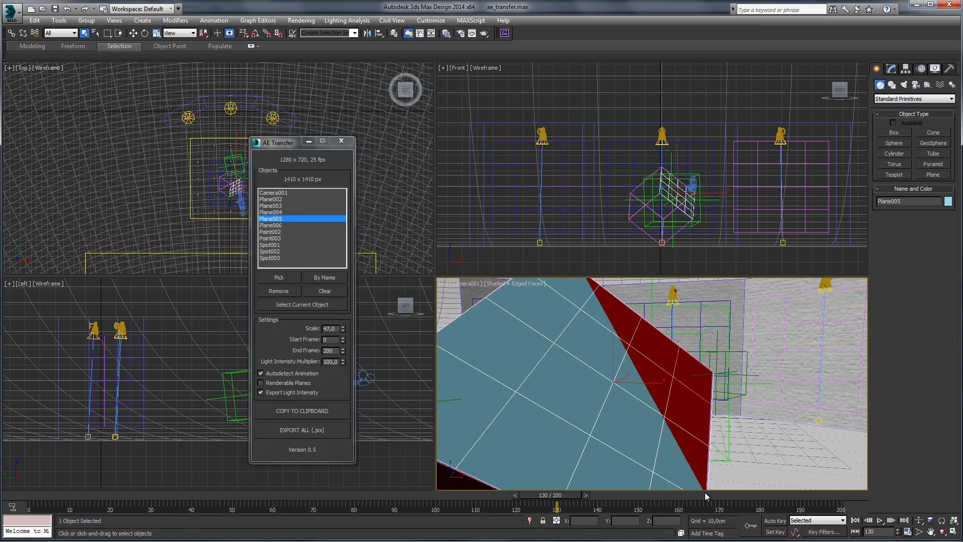
pyautogui.moveTo(503, 307)
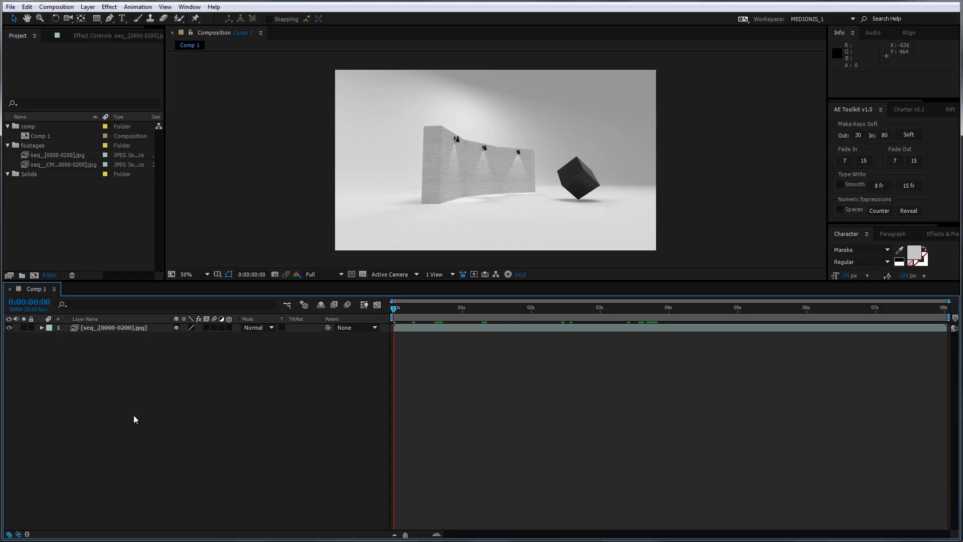
# Step: Run the ae_scr01.jsx script in After Effects and confirm the import into Comp 1
pyautogui.click(10, 7)
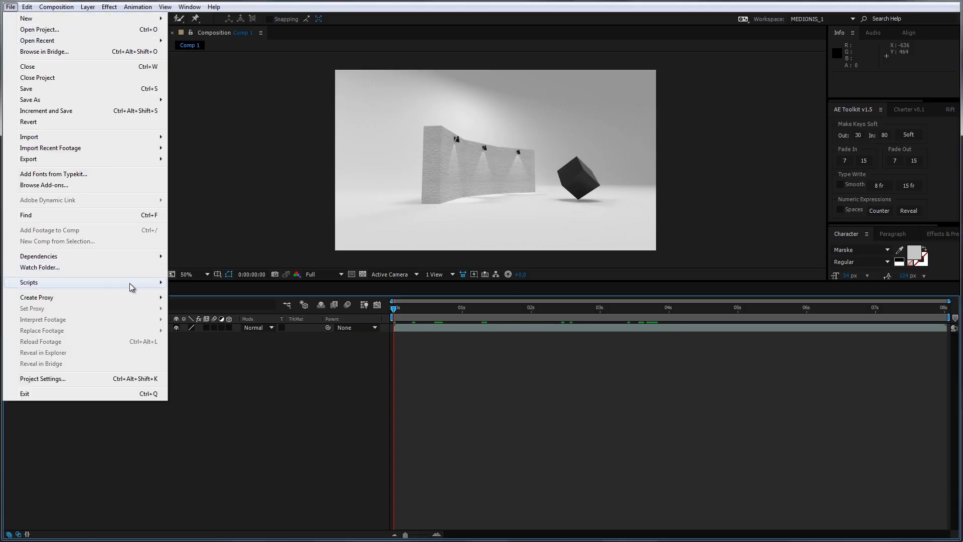
pyautogui.click(29, 282)
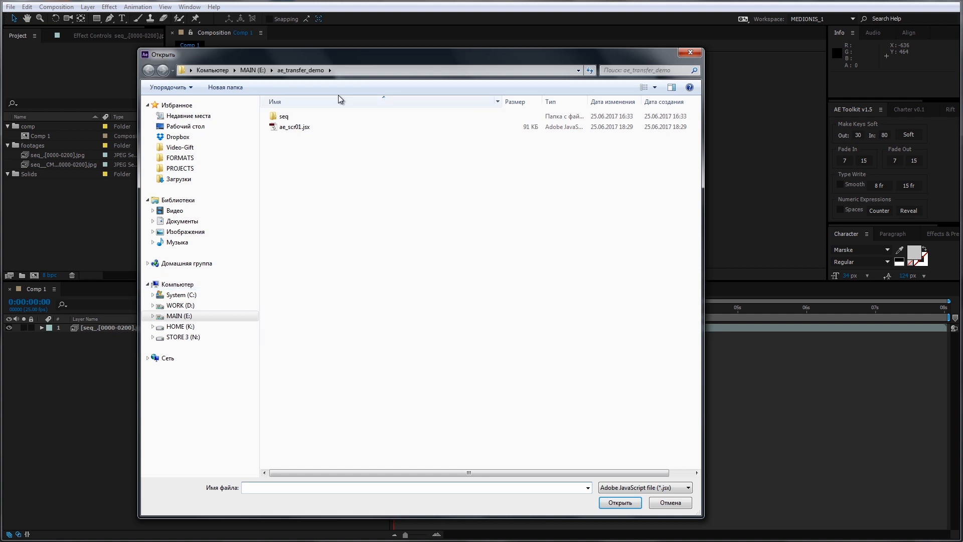
pyautogui.click(619, 501)
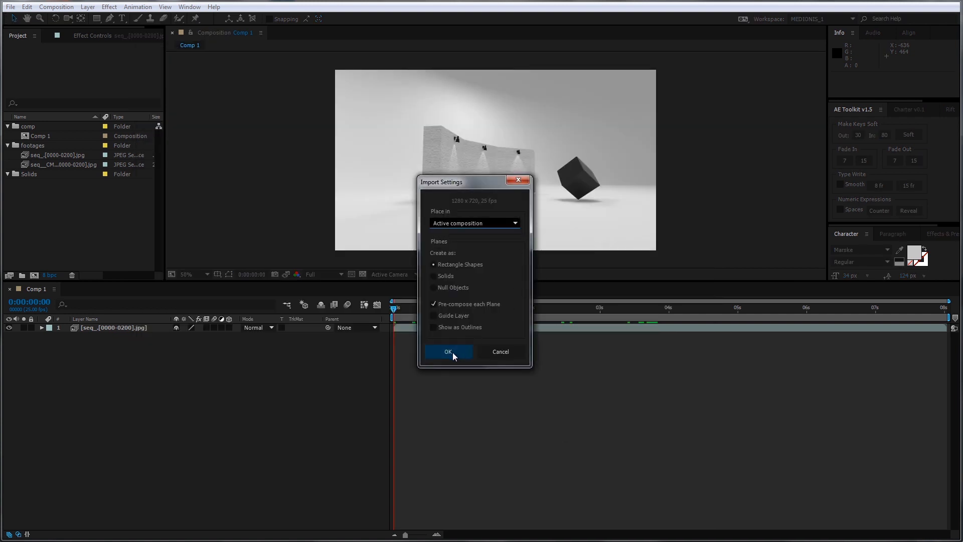
pyautogui.click(448, 351)
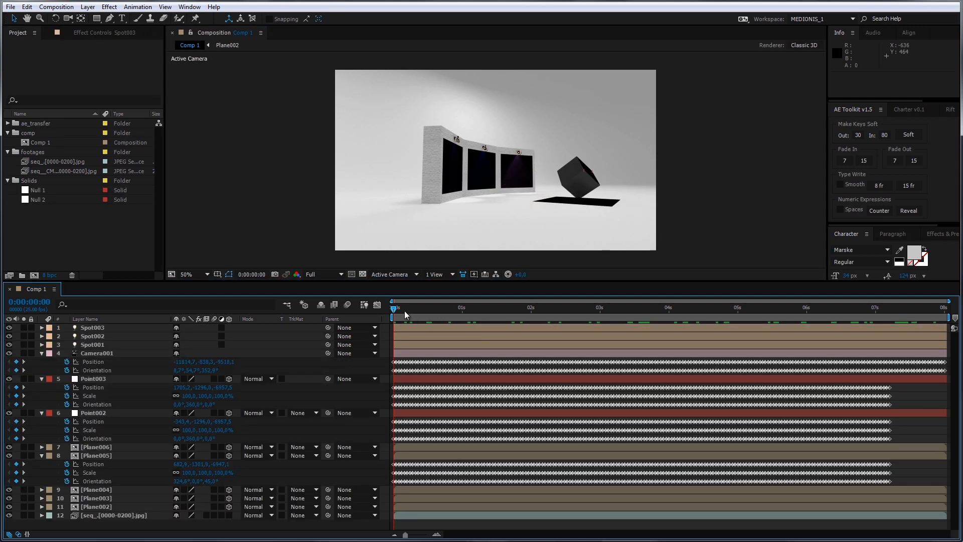
# Step: Apply Set Matte to the render sequence, taking the masking sequence's red channel as matte
pyautogui.click(864, 307)
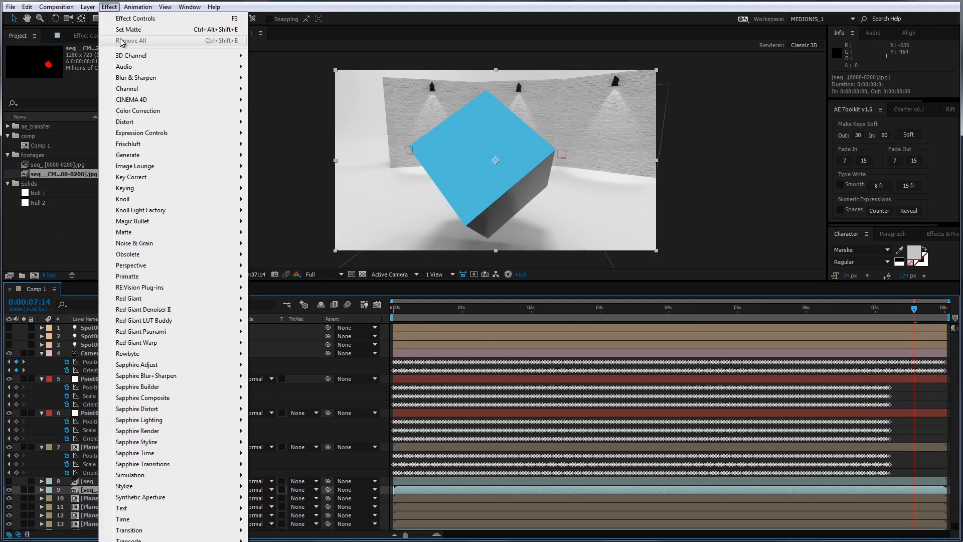
pyautogui.click(129, 29)
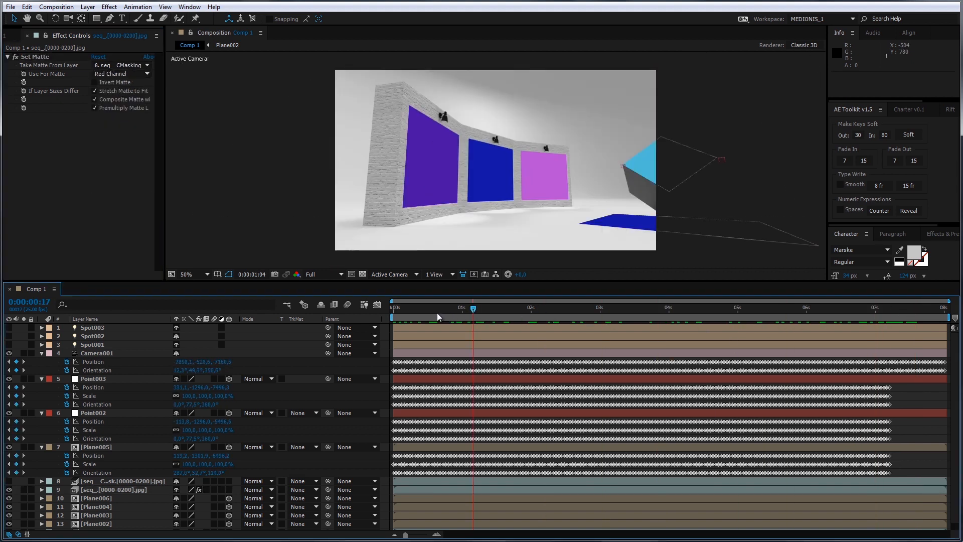
pyautogui.click(560, 307)
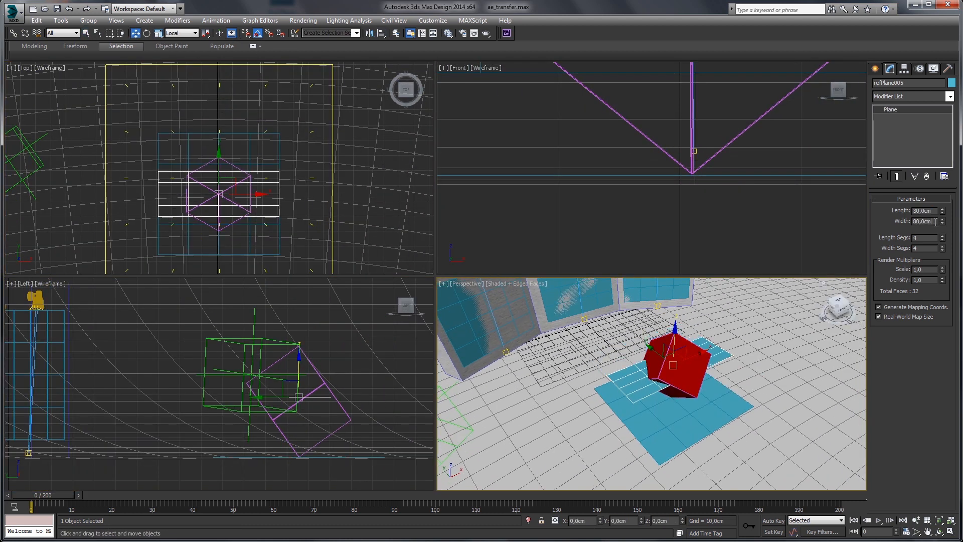
# Step: Select the cube's reference objects and scrub the time slider through the first frames to watch the motion
pyautogui.click(144, 32)
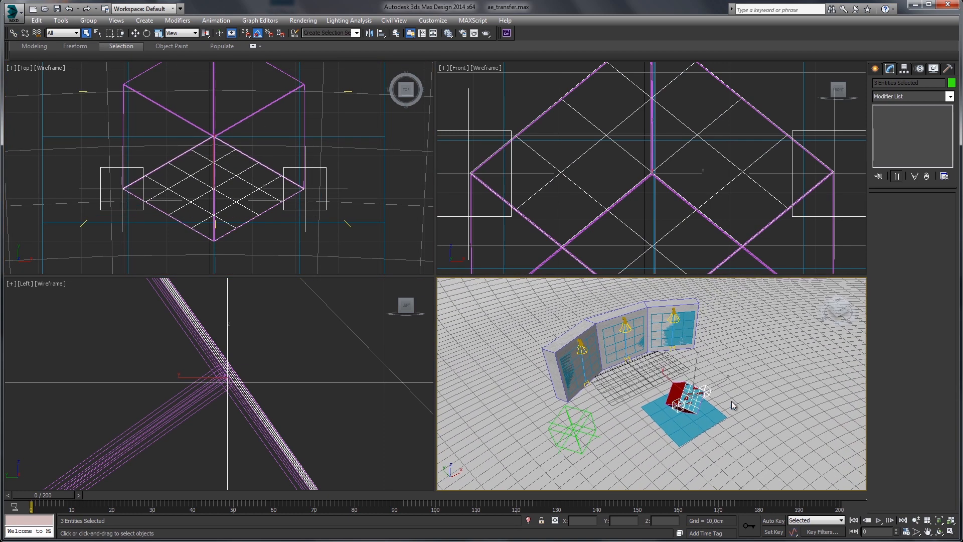
pyautogui.moveTo(32, 508); pyautogui.dragTo(217, 508)
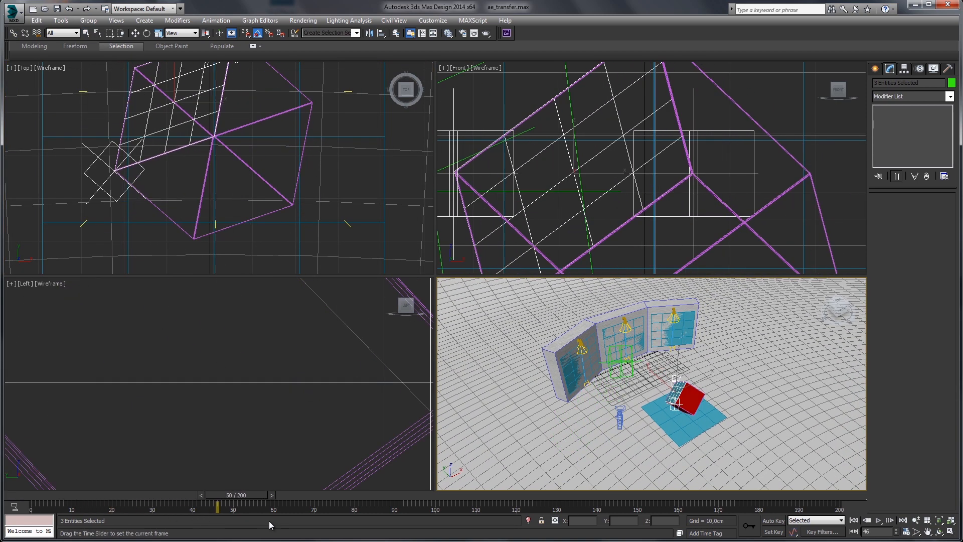
pyautogui.moveTo(218, 506); pyautogui.dragTo(679, 506)
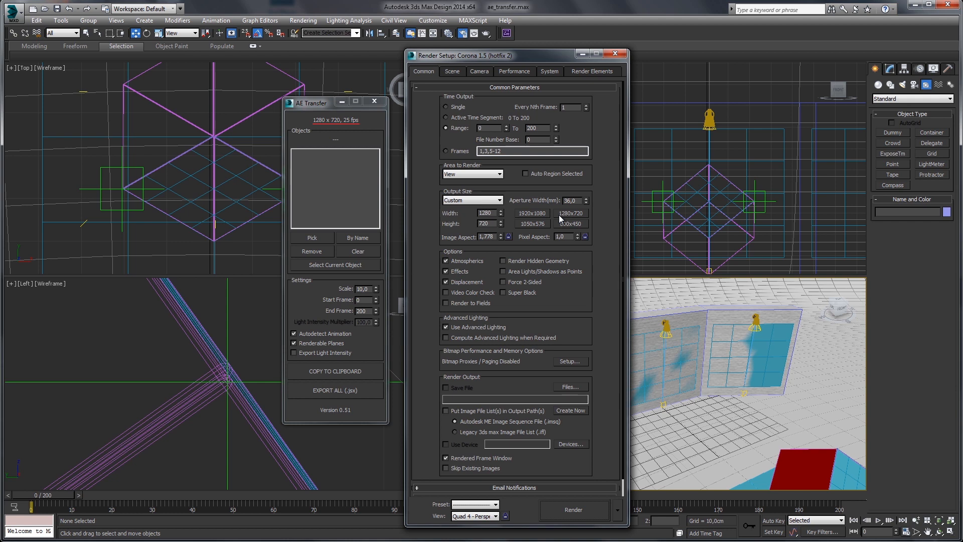
# Step: Switch render output to 1920x1080, back to 1280x720, and close Render Setup
pyautogui.click(530, 212)
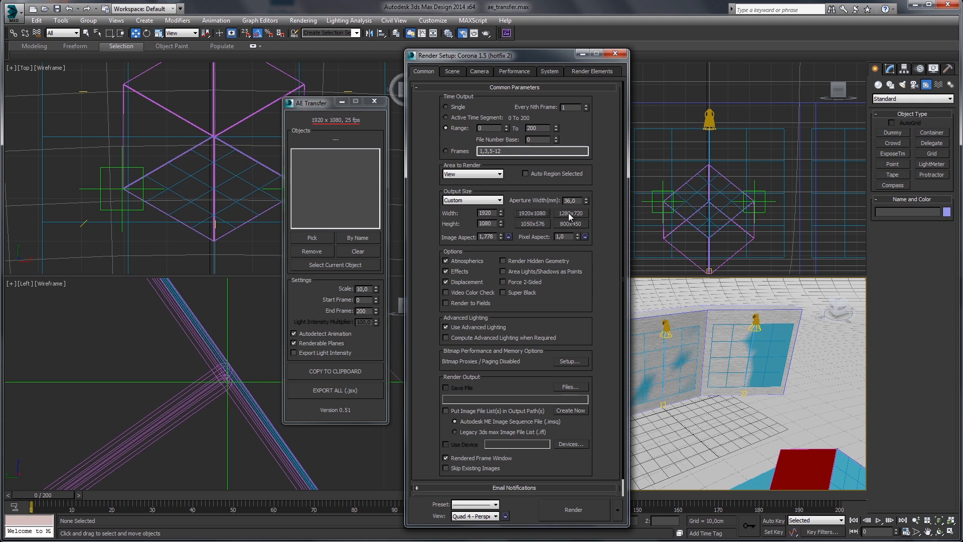
pyautogui.click(570, 213)
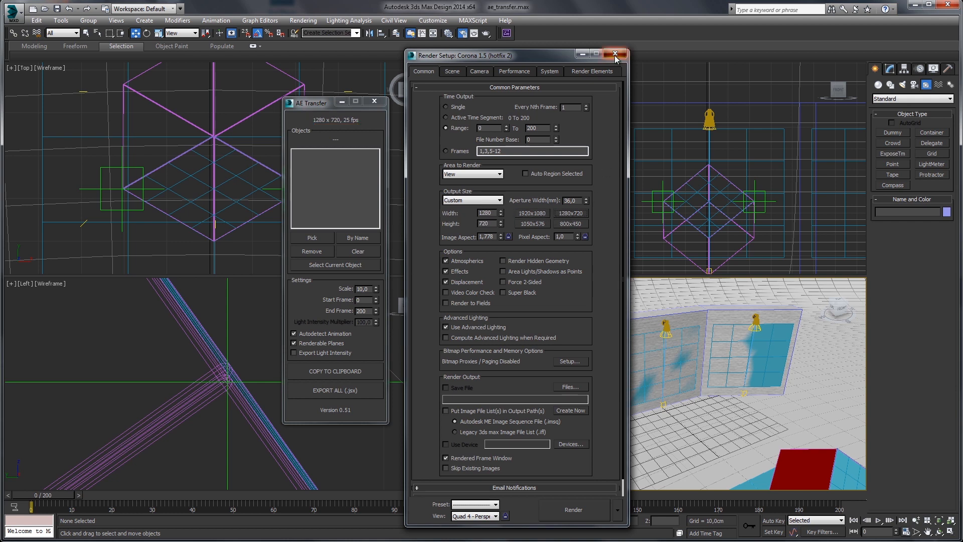
pyautogui.click(613, 54)
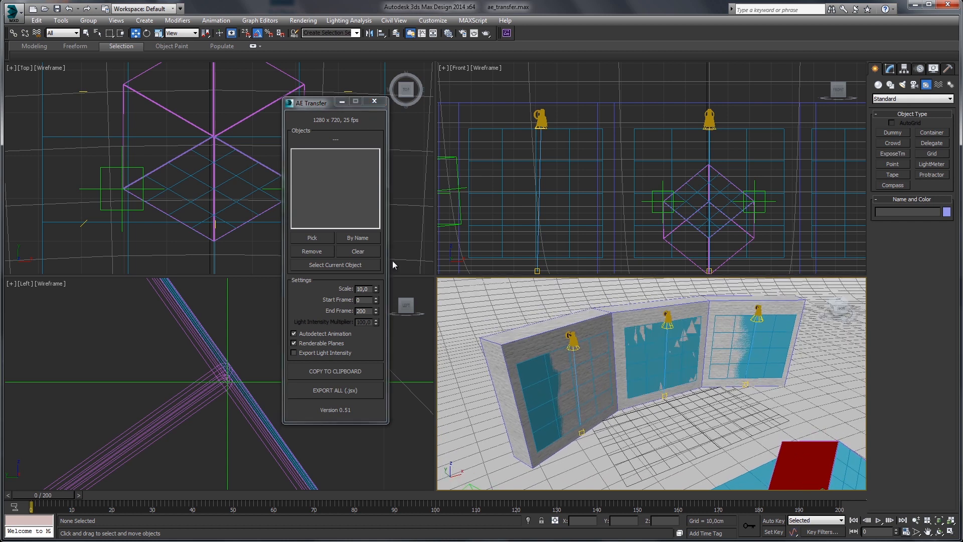
# Step: Add Camera001, Spots, refPlanes and refPoints to the AE Transfer list by name
pyautogui.click(311, 238)
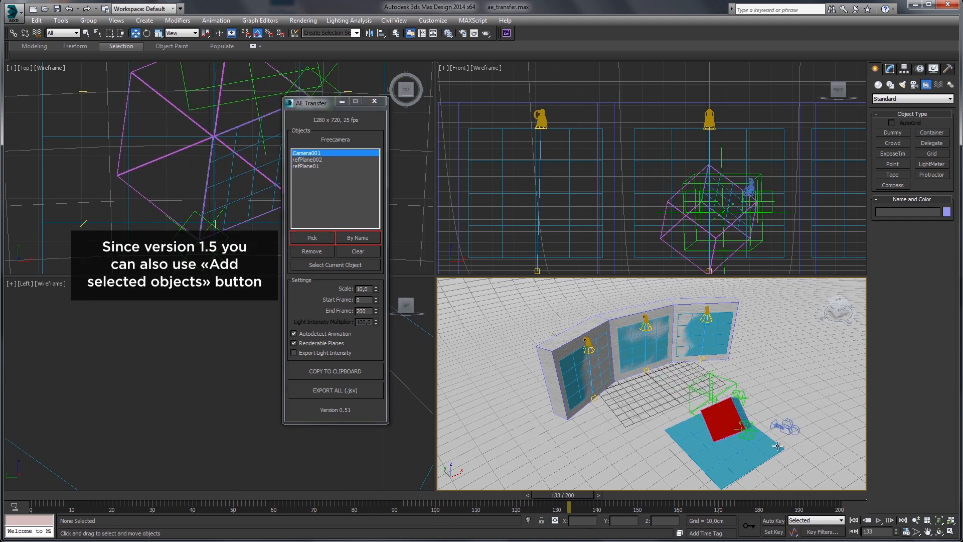
pyautogui.moveTo(569, 507); pyautogui.dragTo(502, 508)
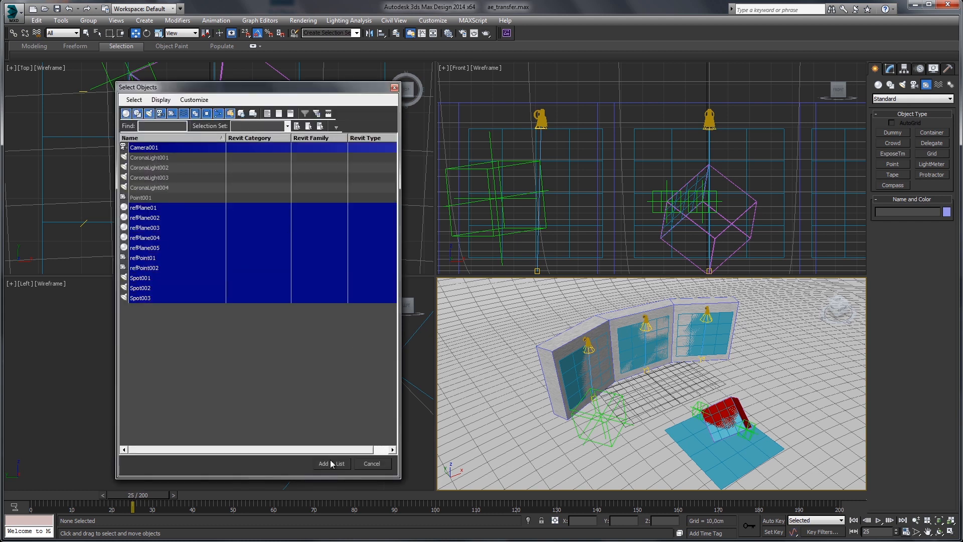
pyautogui.click(324, 463)
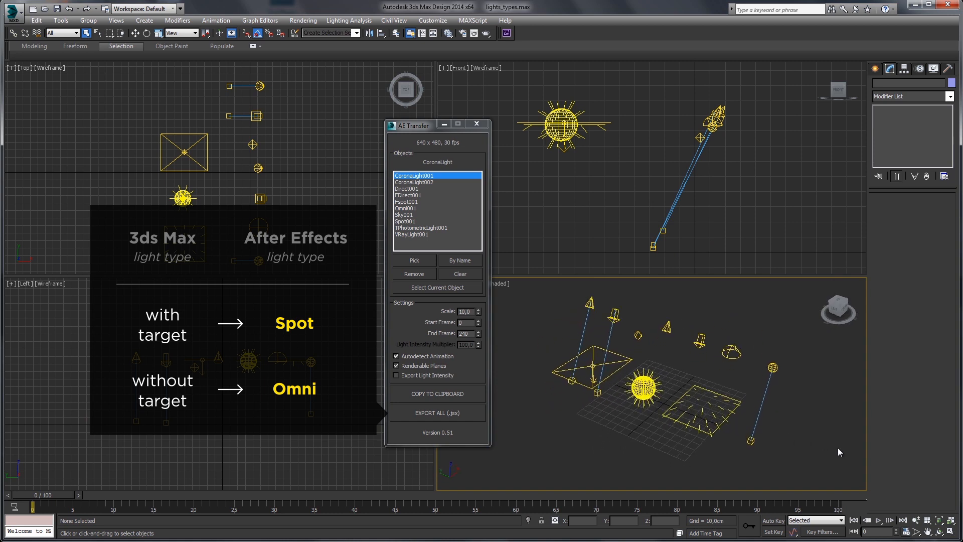
# Step: Select CoronaLight002 and tick Targeted so it exports as a spot light
pyautogui.click(584, 344)
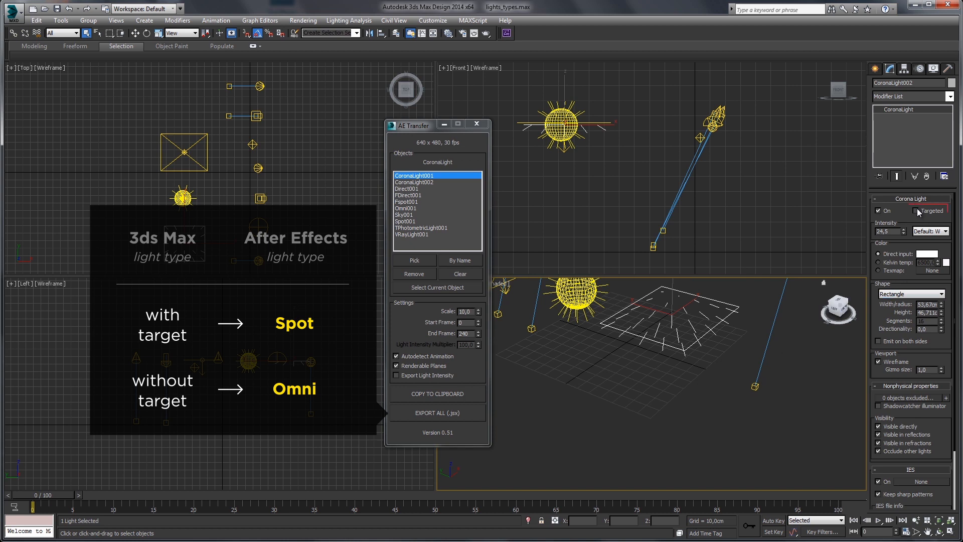
pyautogui.click(915, 210)
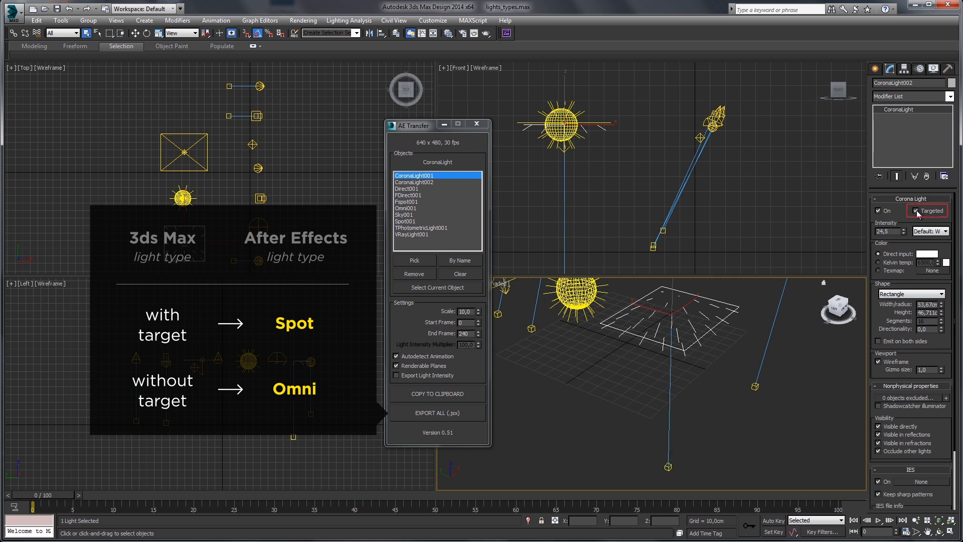
pyautogui.click(917, 210)
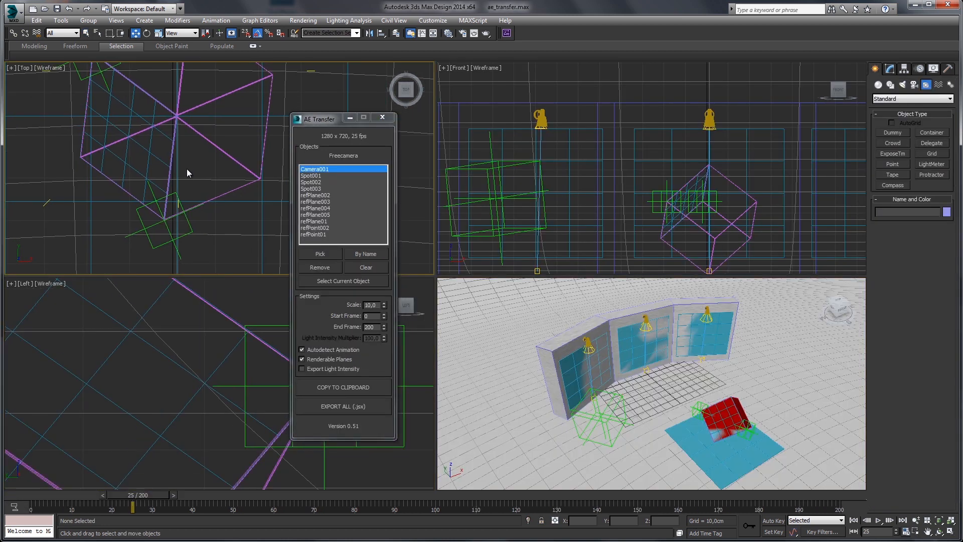
# Step: Create a test Plane primitive in the Top view beside the cube, leaving transfer scale at 10
pyautogui.click(930, 175)
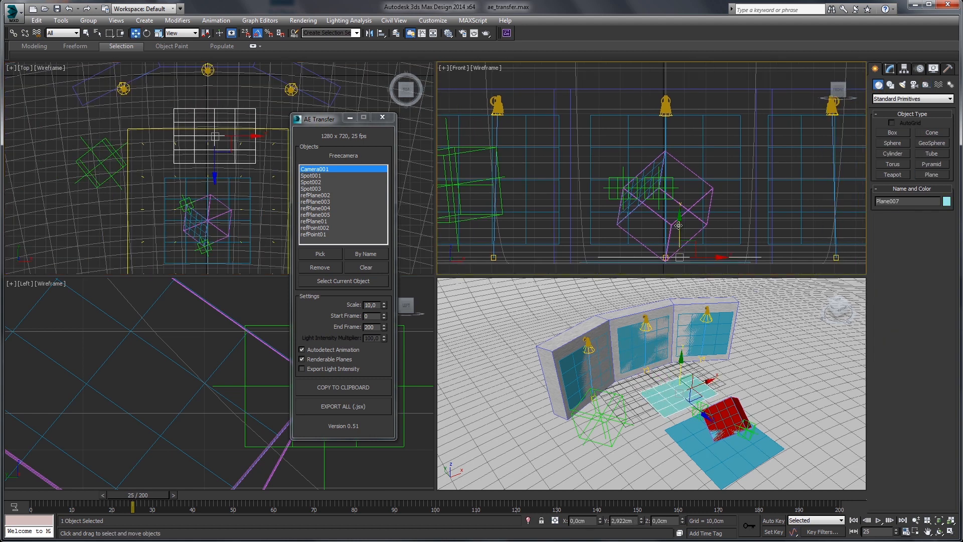
pyautogui.click(319, 253)
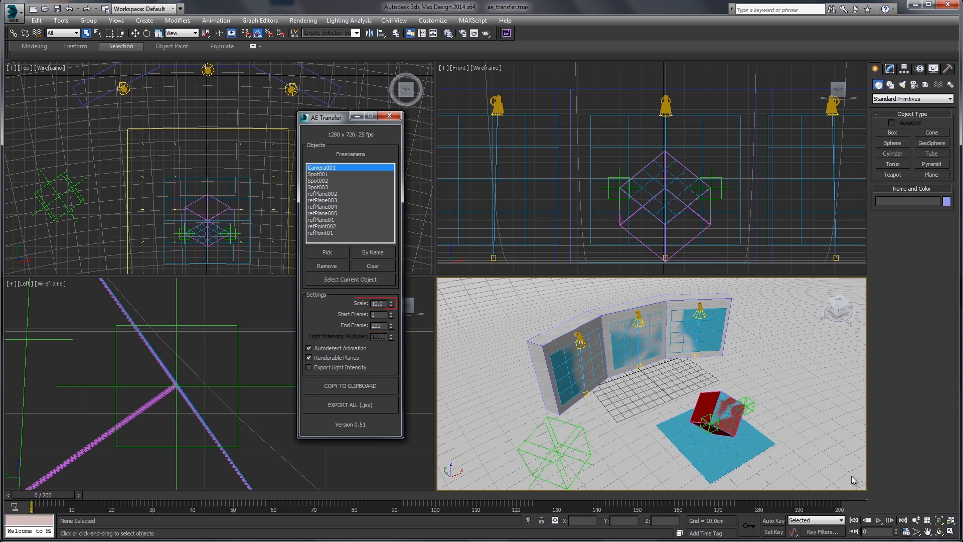
pyautogui.click(376, 303)
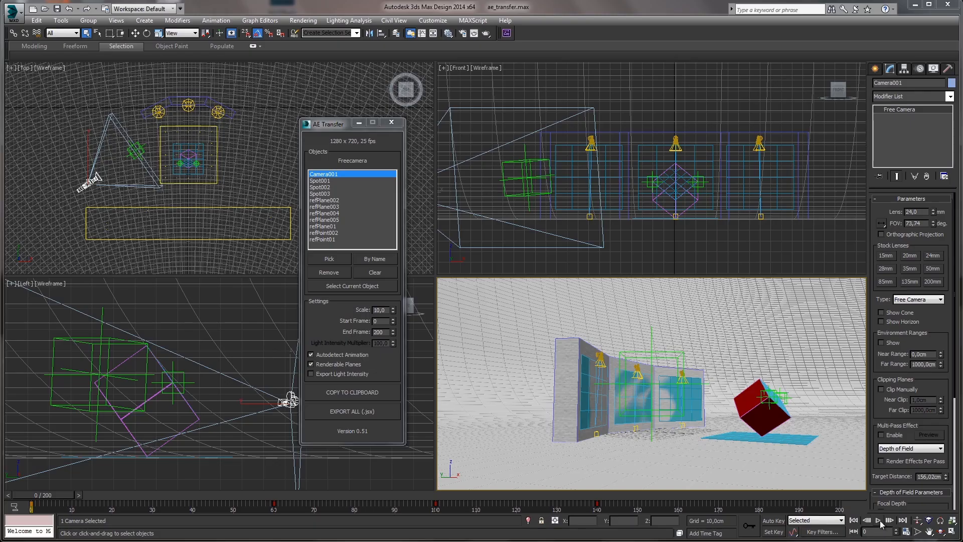
# Step: Play the animation through Camera001's view, then scrub to frames 55 and 130
pyautogui.click(867, 521)
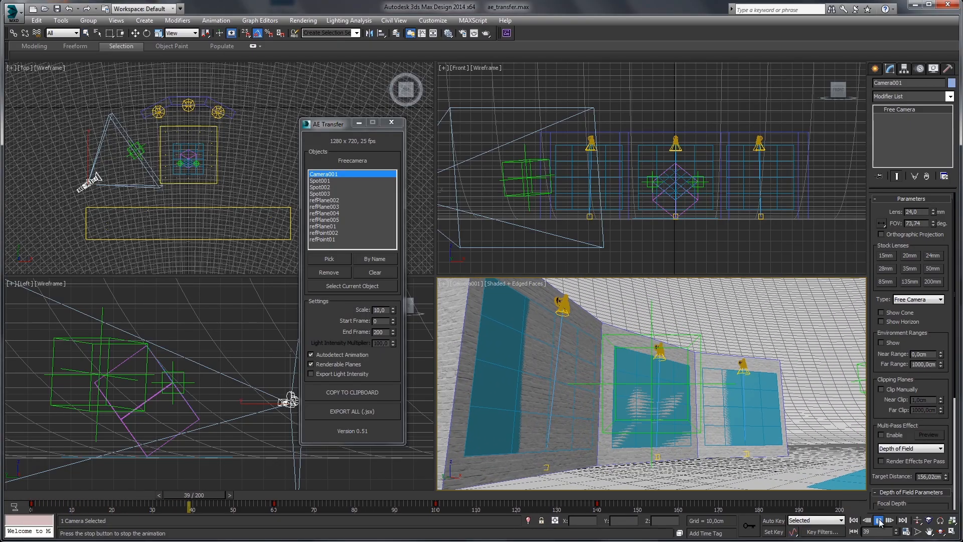
pyautogui.click(880, 521)
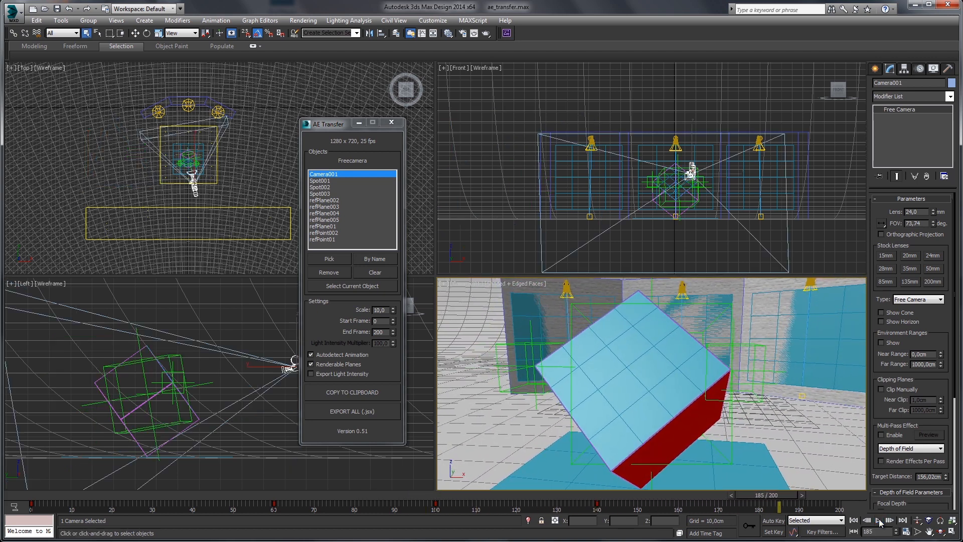
pyautogui.moveTo(780, 495); pyautogui.dragTo(254, 495)
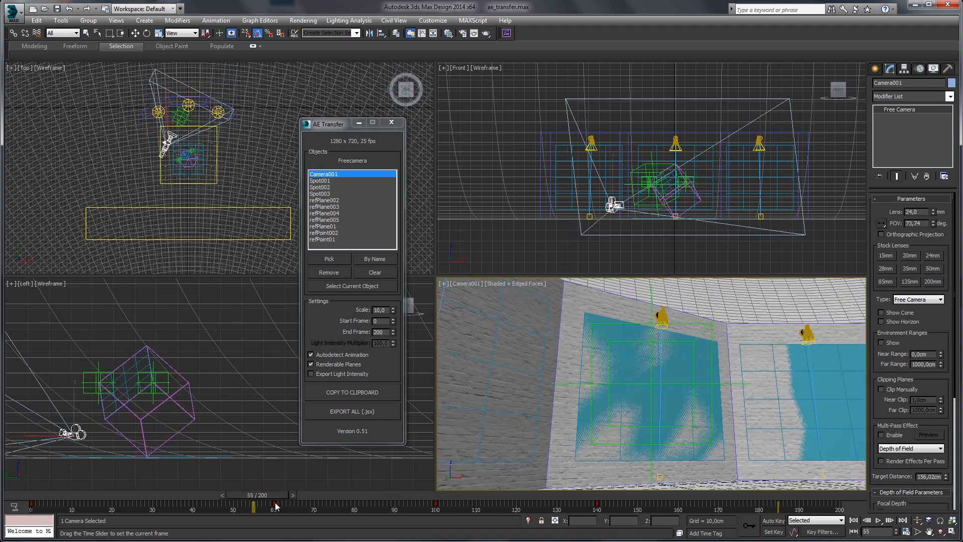
pyautogui.moveTo(253, 505); pyautogui.dragTo(561, 506)
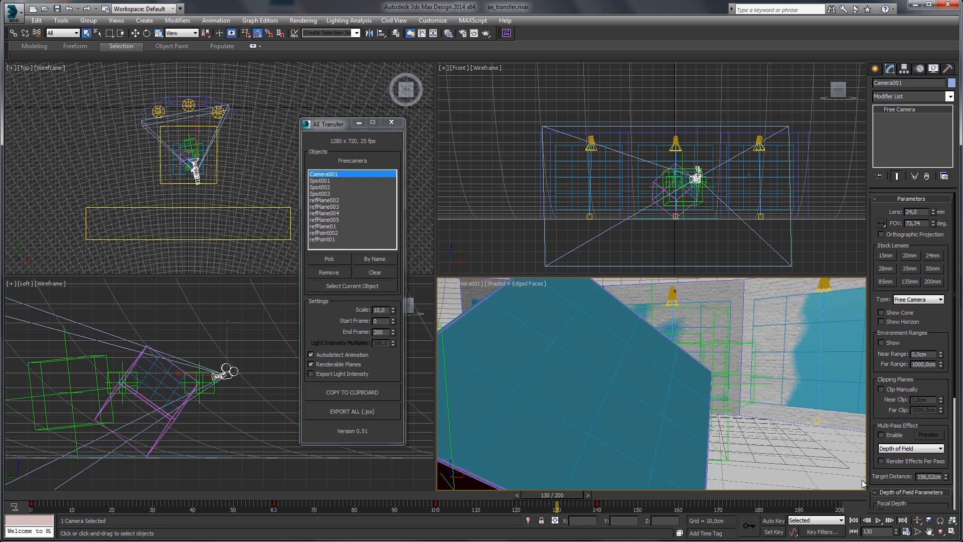
# Step: Clear the selection and select refPlane005, the plane beneath the cube
pyautogui.click(270, 433)
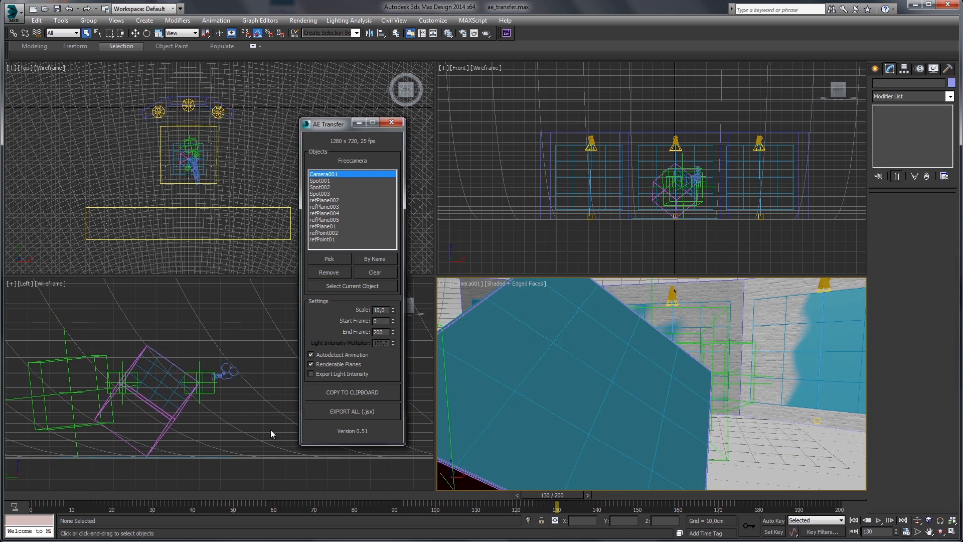
pyautogui.click(323, 219)
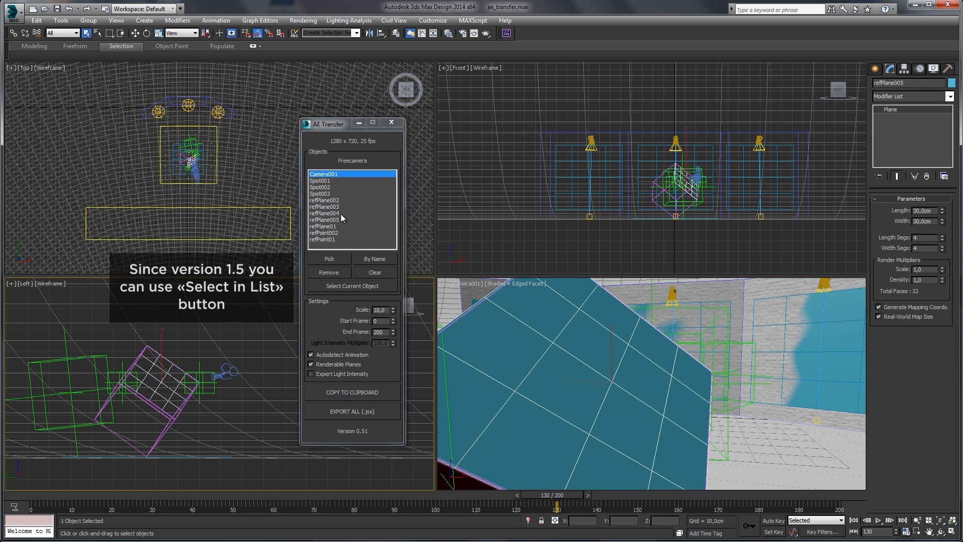
# Step: Select refPlane005 in the AE Transfer list and set its export scale to 47 for 1410×1410 px
pyautogui.click(325, 220)
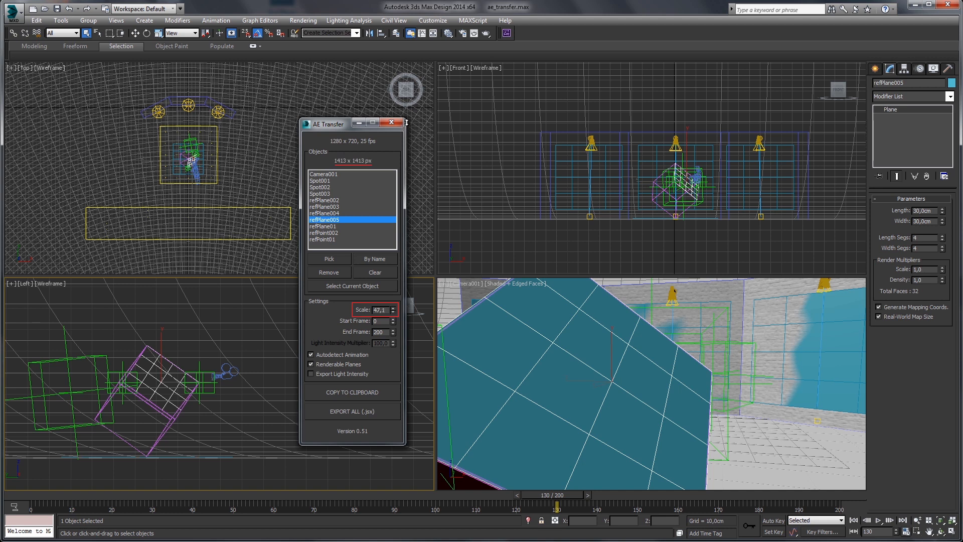
pyautogui.click(392, 311)
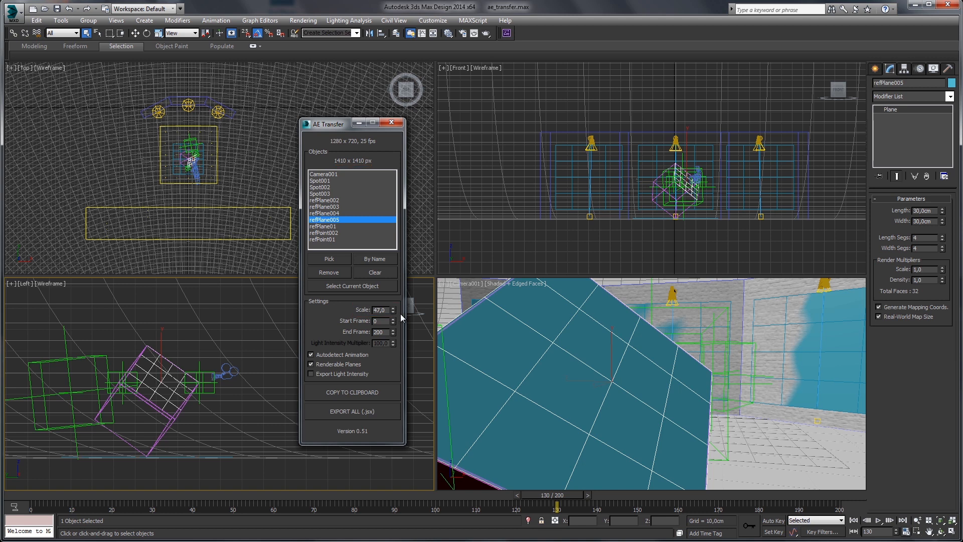
pyautogui.moveTo(799, 483)
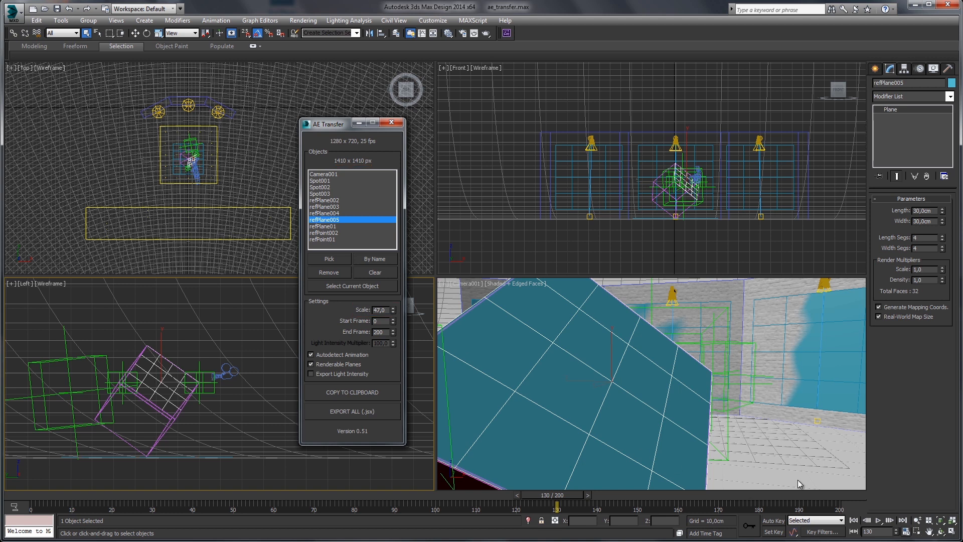
pyautogui.moveTo(851, 478)
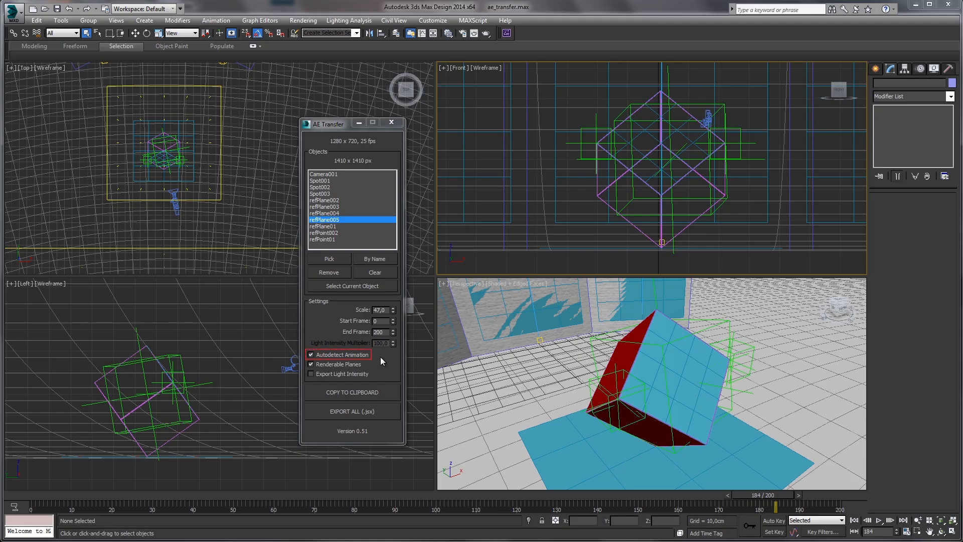
# Step: Make refPlane005 non-renderable via its Object Properties after previewing the cube's motion
pyautogui.click(352, 285)
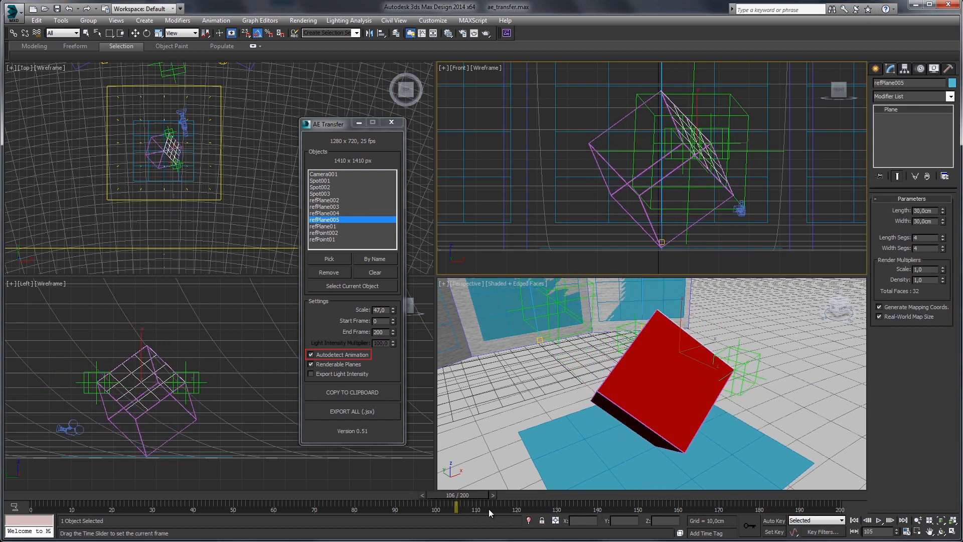
pyautogui.moveTo(457, 505); pyautogui.dragTo(795, 504)
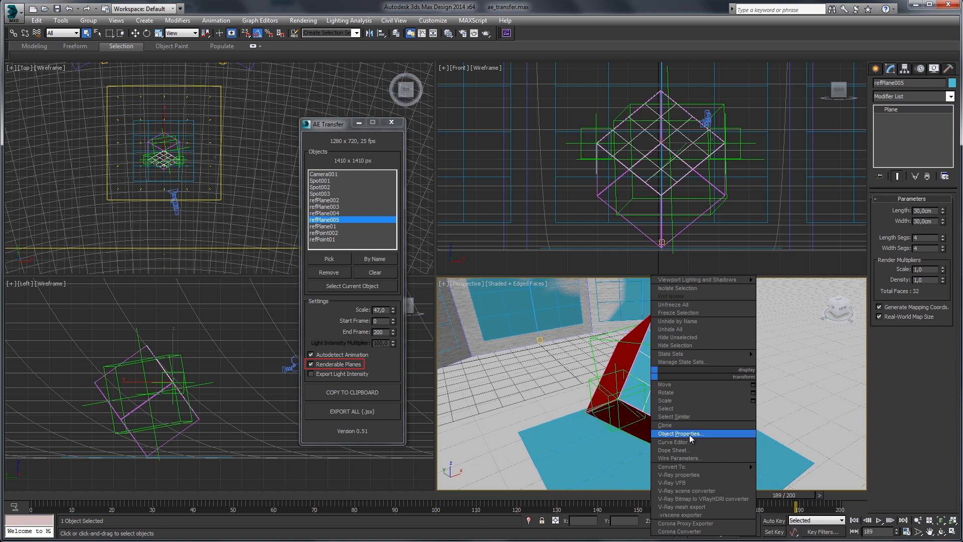
pyautogui.click(680, 434)
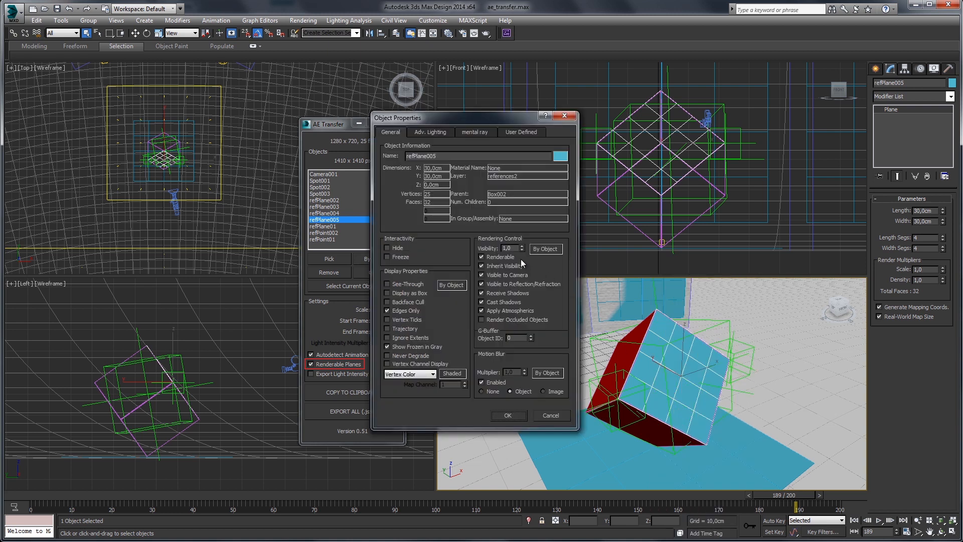
pyautogui.click(550, 415)
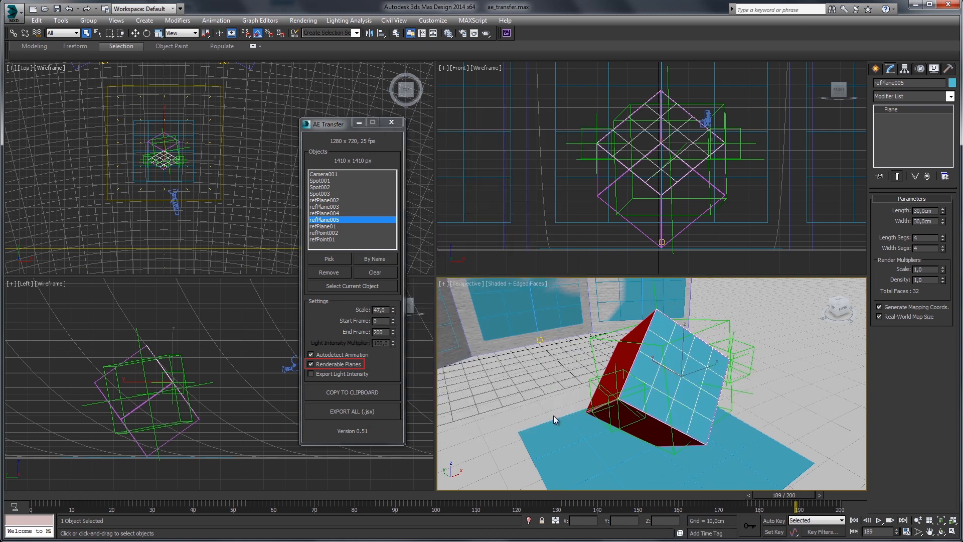
# Step: Toggle the Renderable Planes and Export Light Intensity options in AE Transfer
pyautogui.click(311, 363)
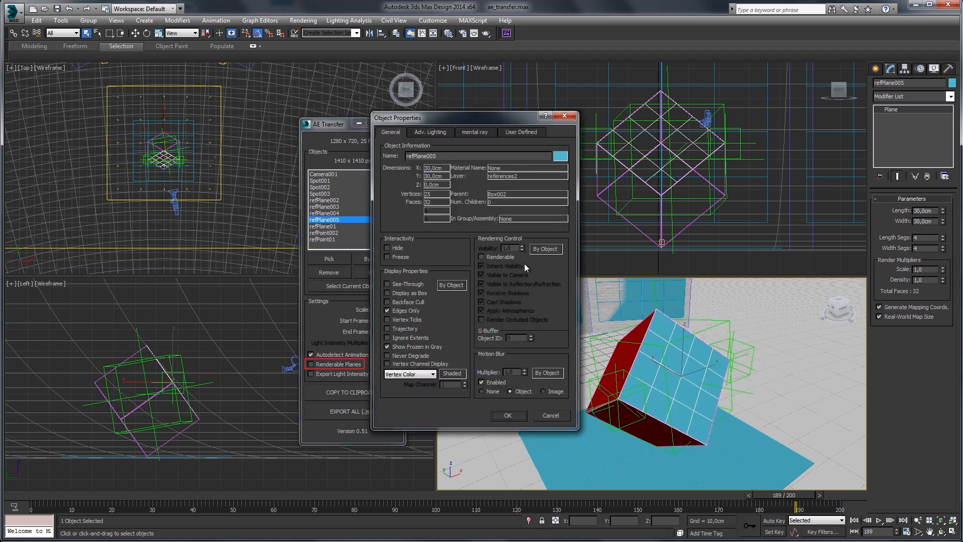
pyautogui.moveTo(552, 404)
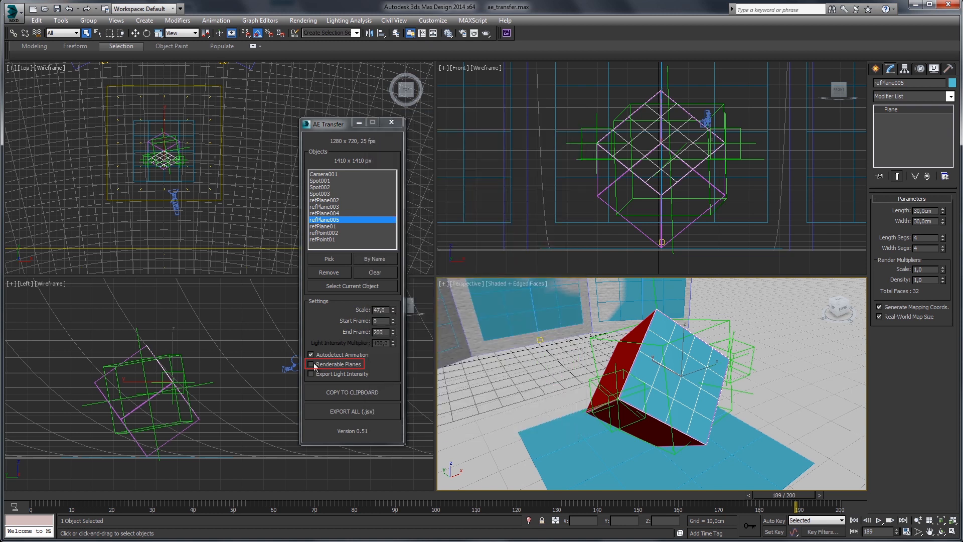
pyautogui.click(311, 363)
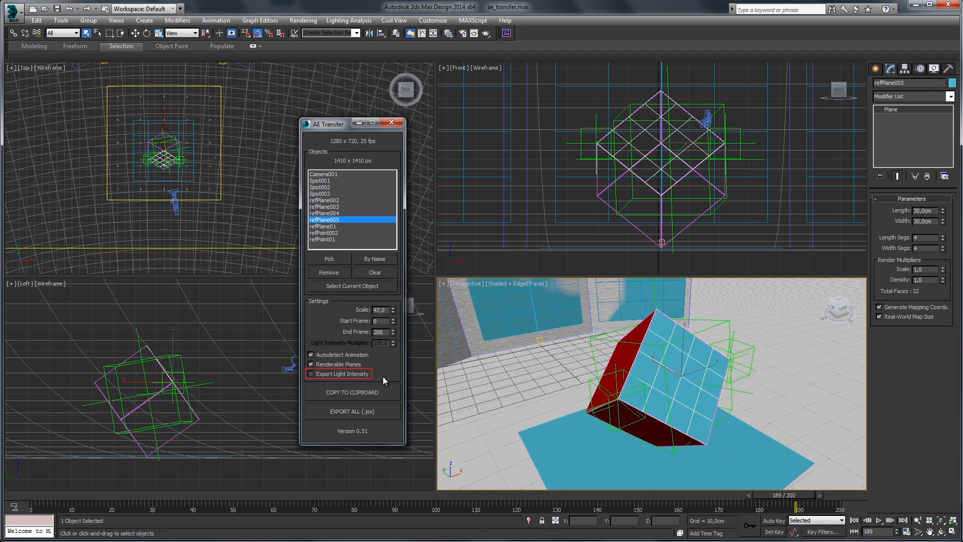
pyautogui.click(311, 373)
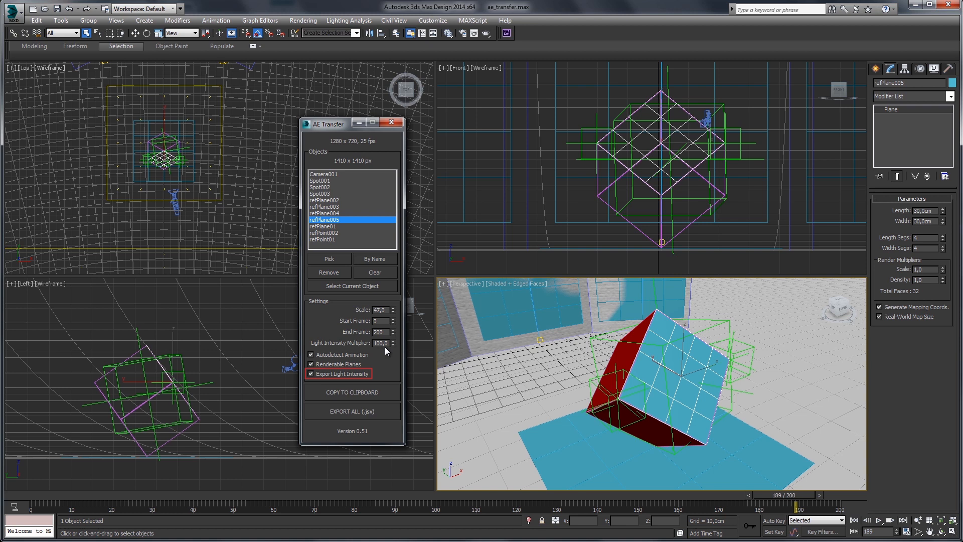
pyautogui.click(311, 373)
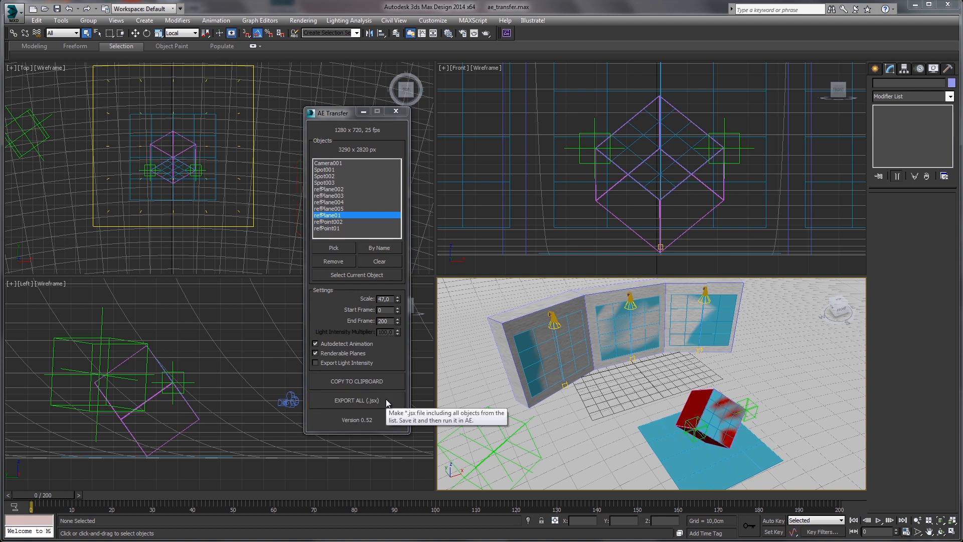
# Step: Export all transfer objects as the After Effects script ae_scr02.jsx and confirm success
pyautogui.click(348, 400)
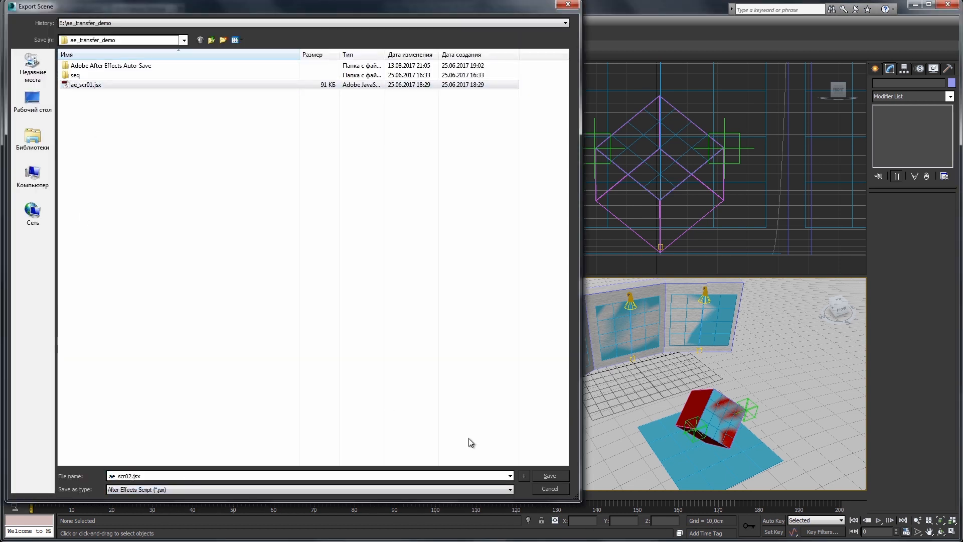
pyautogui.click(548, 474)
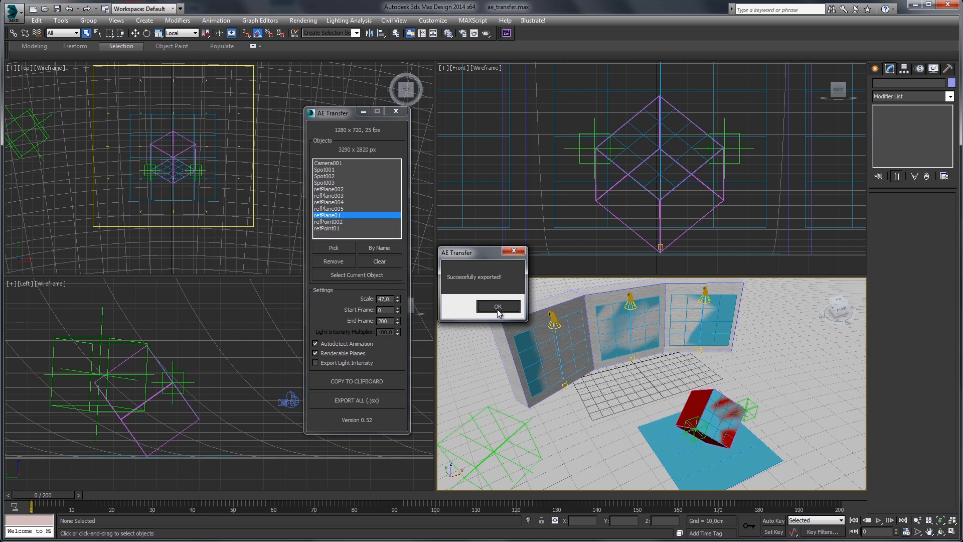
pyautogui.click(498, 307)
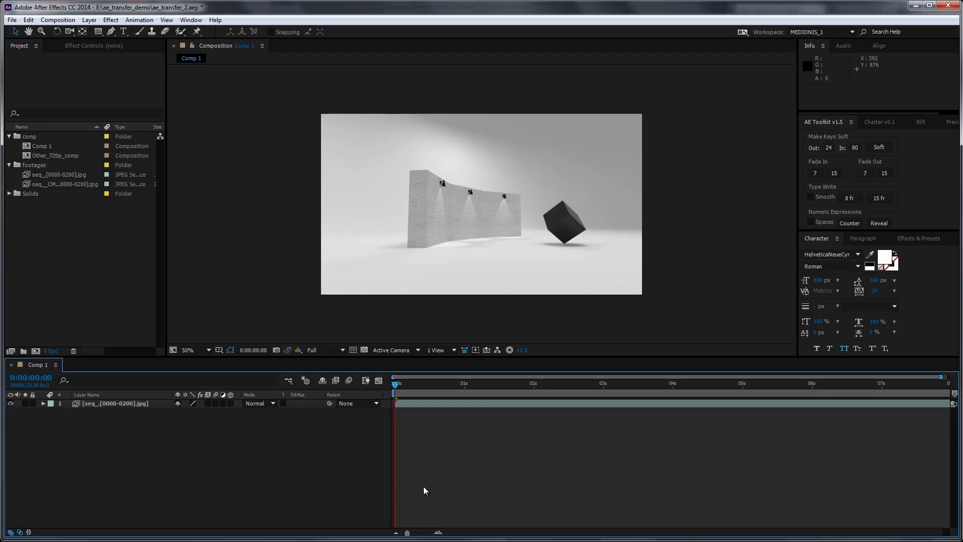
# Step: Run ae_scr02.jsx via File > Scripts, importing into the active composition Comp 1
pyautogui.click(11, 20)
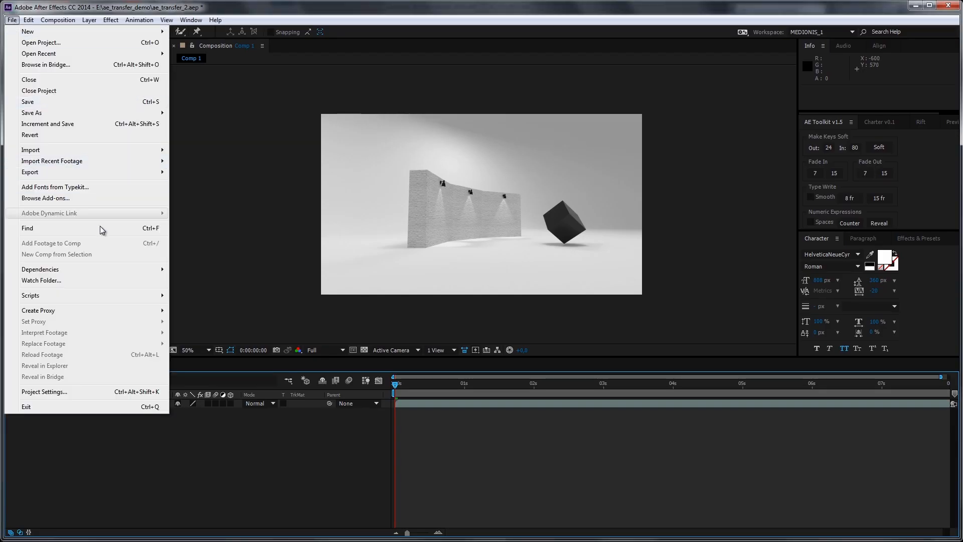
pyautogui.click(41, 42)
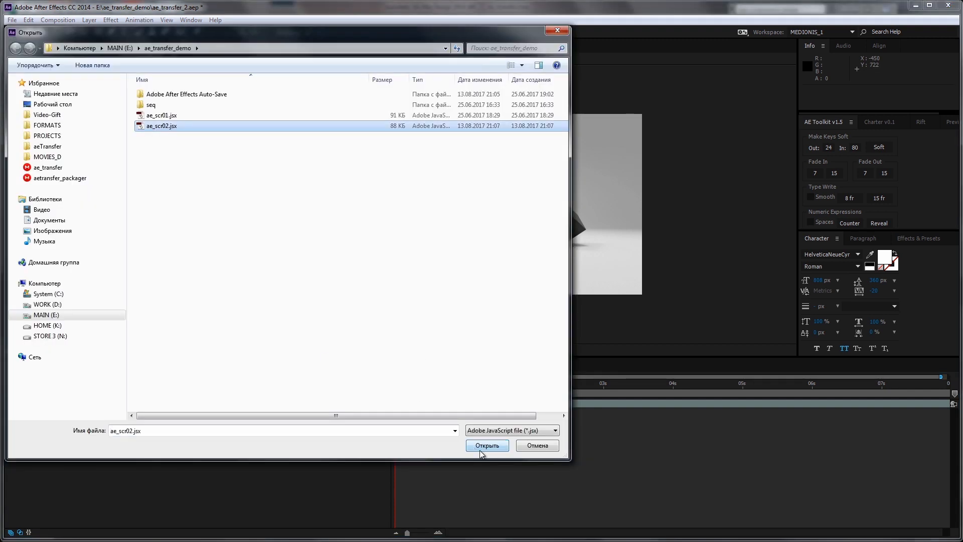
pyautogui.click(486, 444)
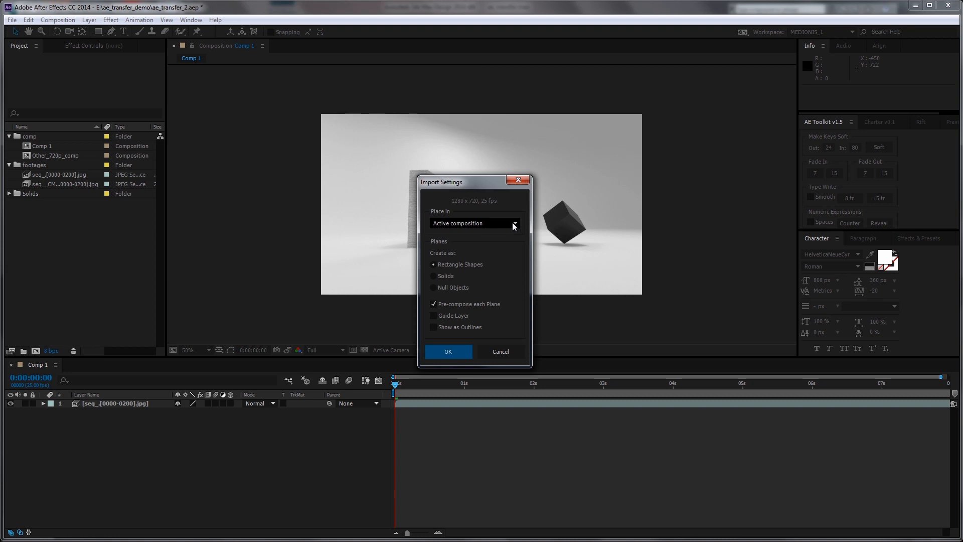
pyautogui.click(473, 223)
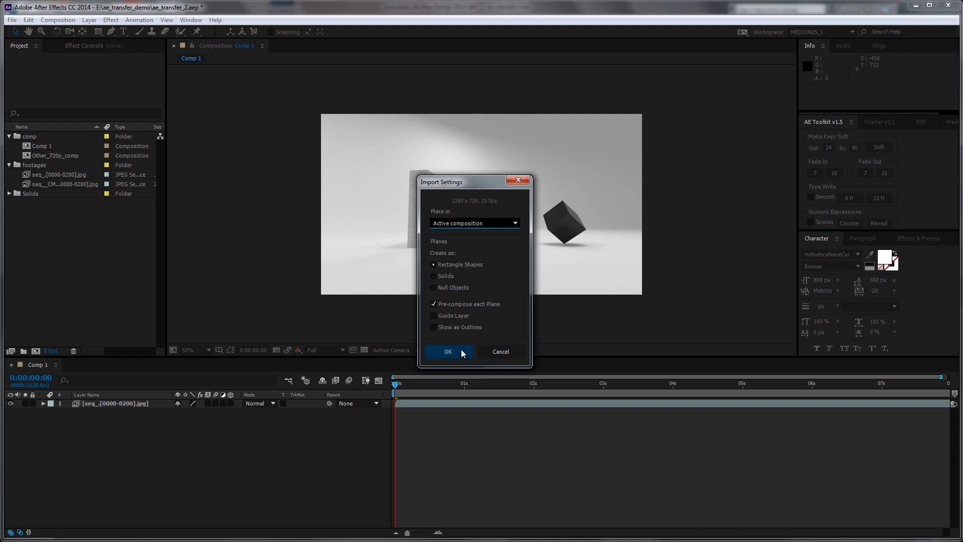
pyautogui.click(447, 351)
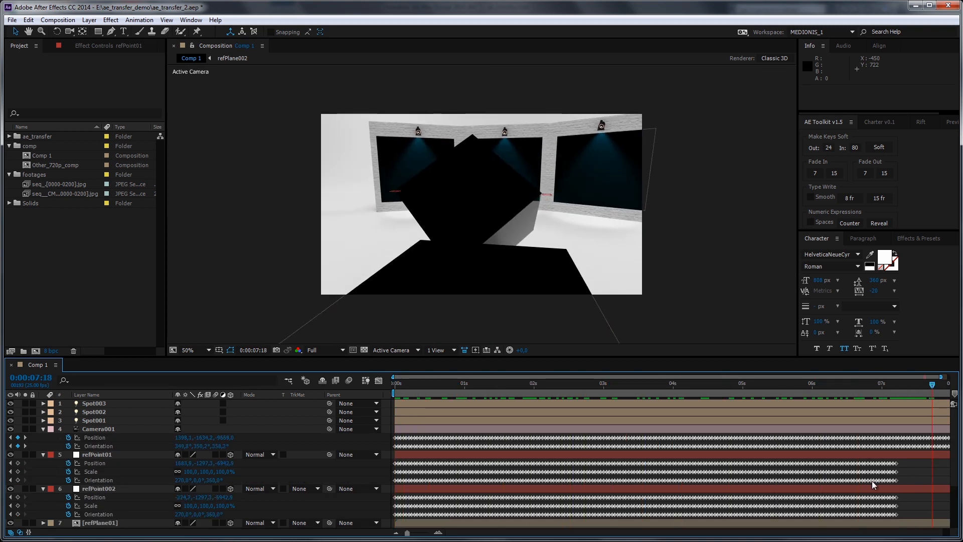
pyautogui.click(28, 20)
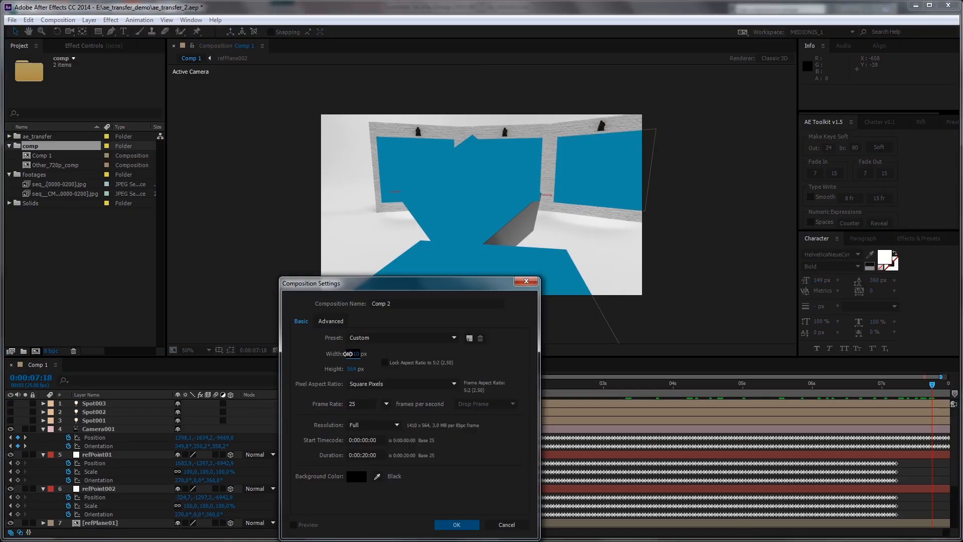
# Step: Create the 1200×500 composition plane_6 and start its SOME TEXT title layer
pyautogui.write('plane_6')
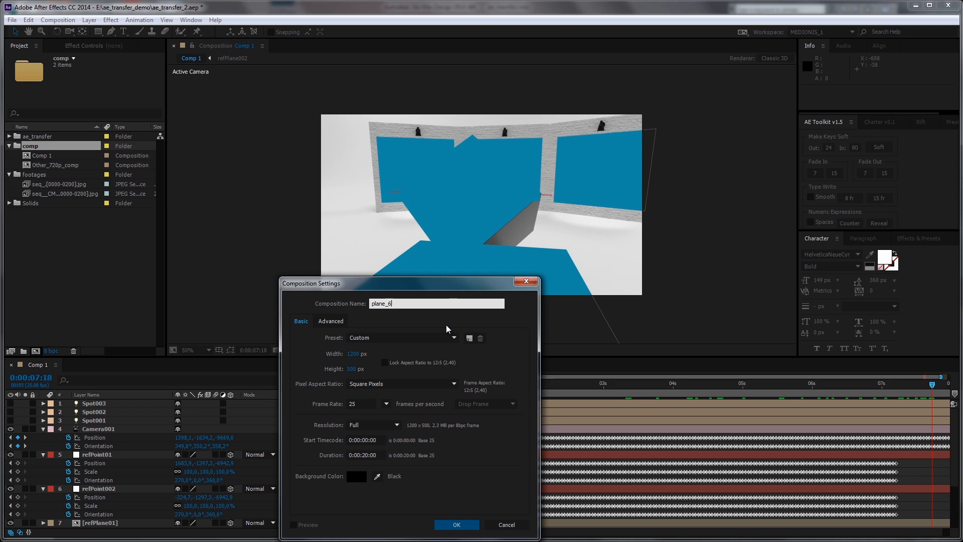
pyautogui.click(455, 525)
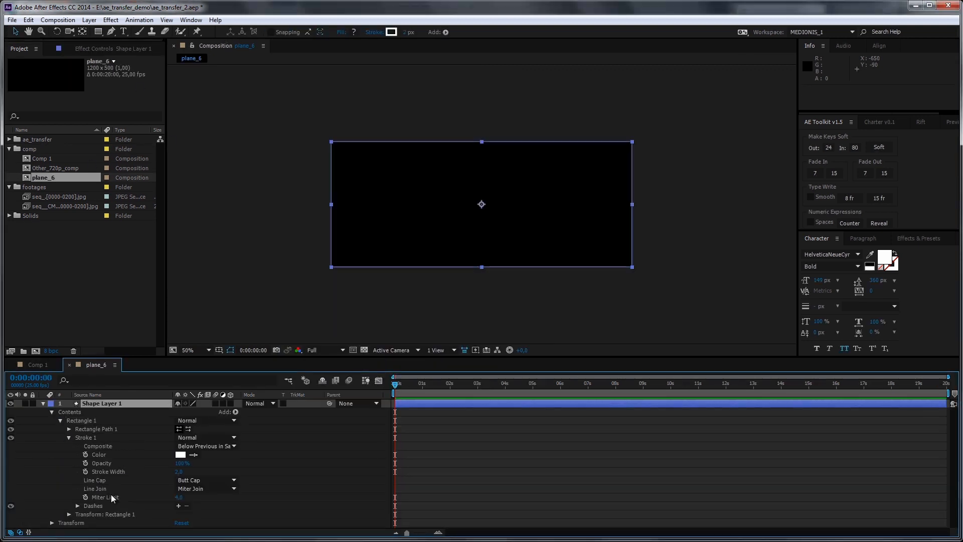
pyautogui.write('SOME TE')
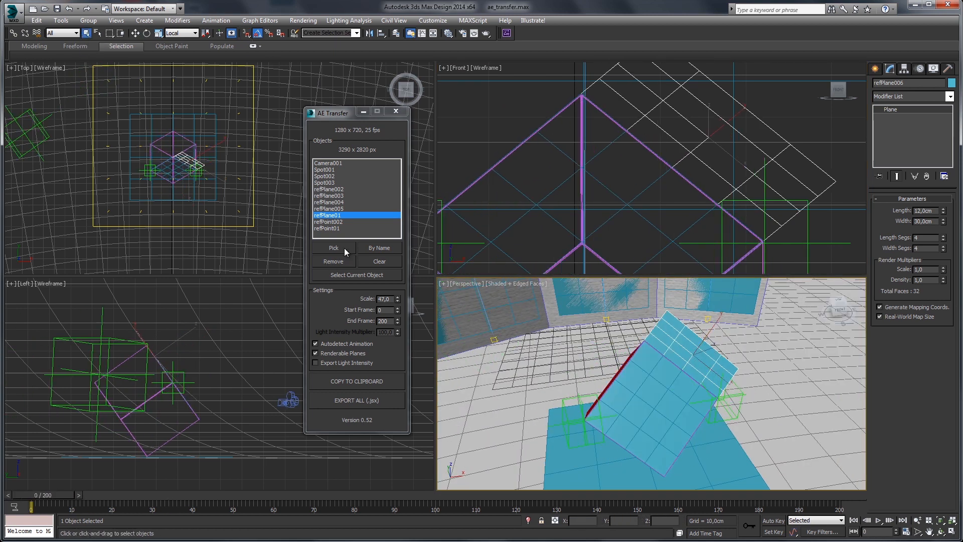
# Step: Pick refPlane006 into the AE Transfer object list
pyautogui.click(327, 215)
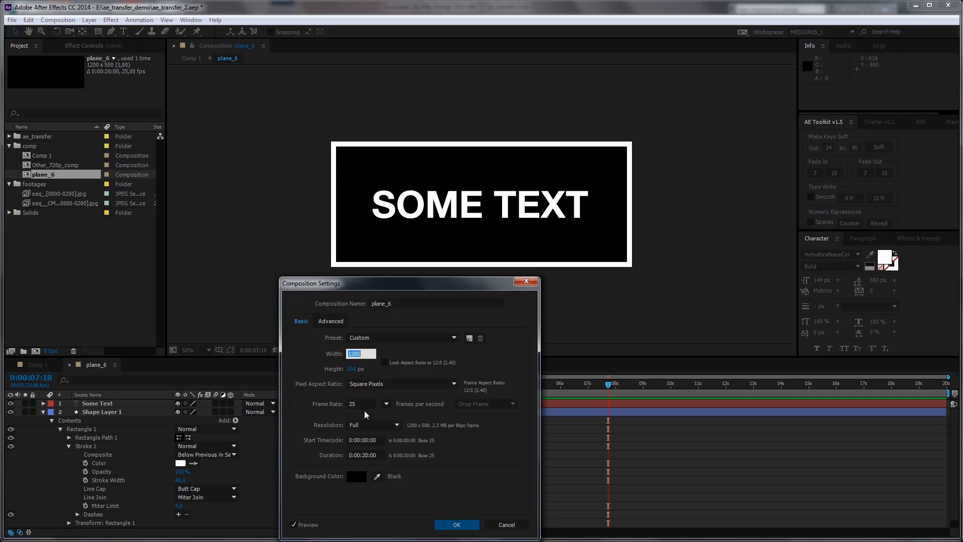
# Step: Apply the 1410×564 size to plane_6 and return to Comp 1
pyautogui.click(455, 524)
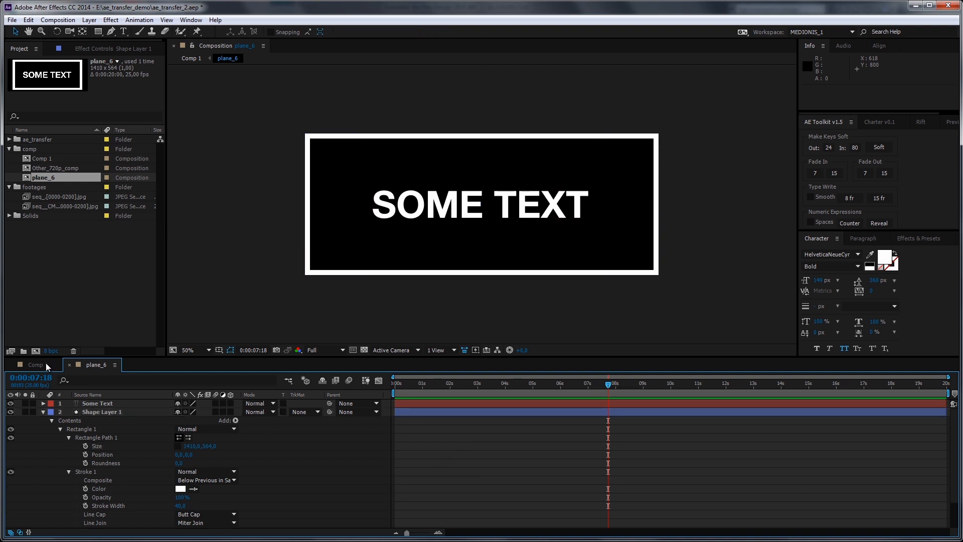
pyautogui.click(36, 364)
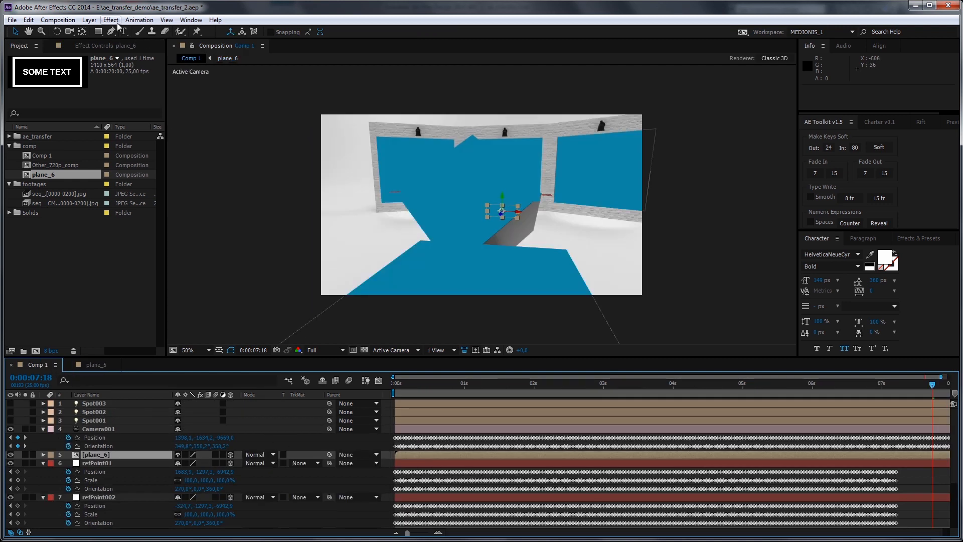
pyautogui.click(88, 20)
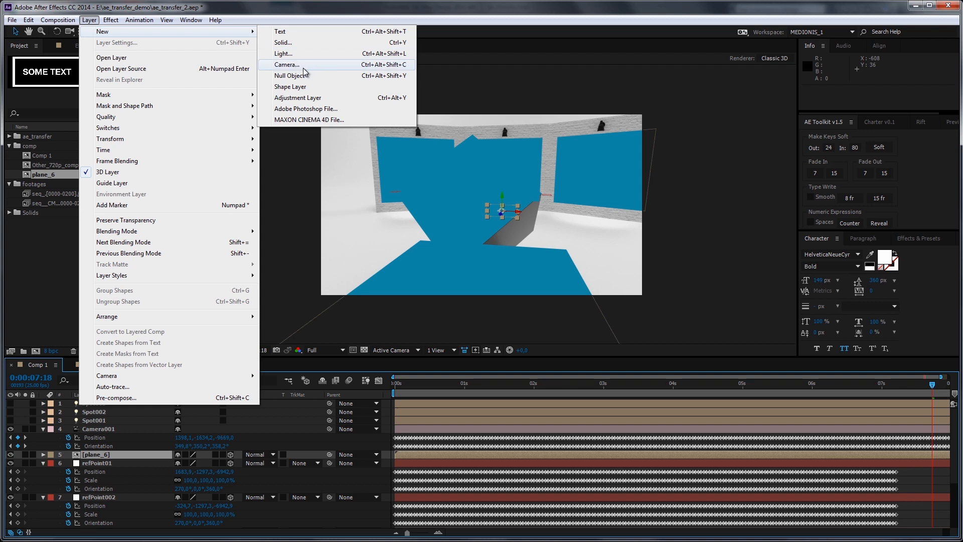
pyautogui.click(286, 65)
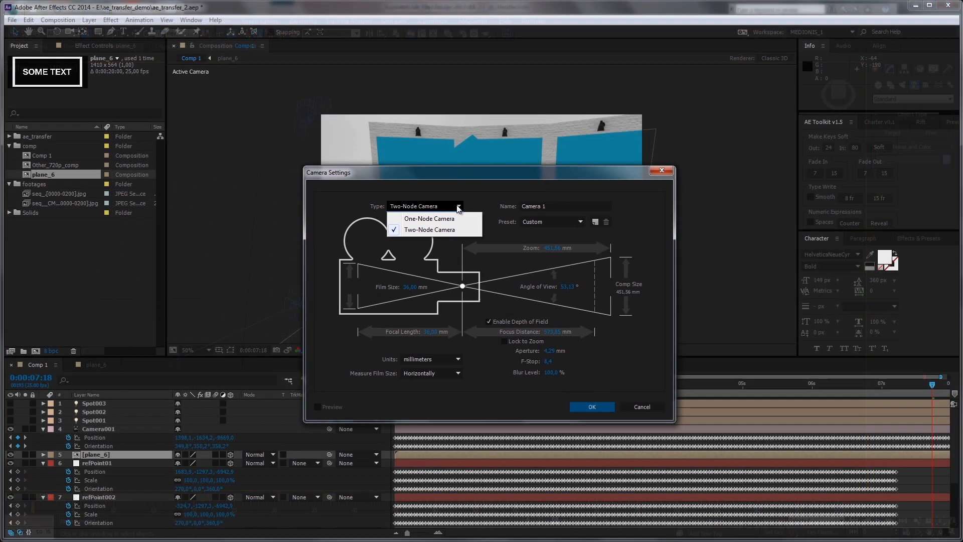
pyautogui.click(430, 229)
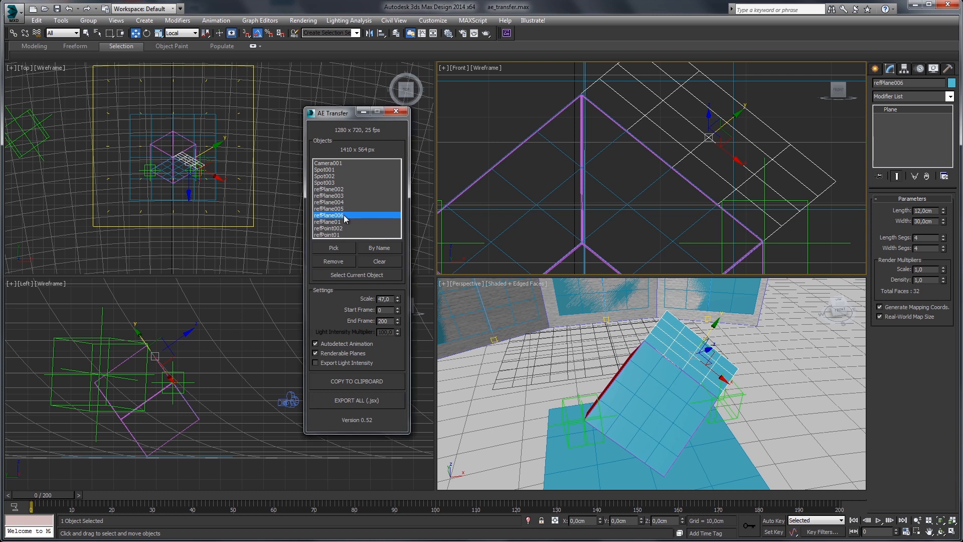
pyautogui.moveTo(365, 384)
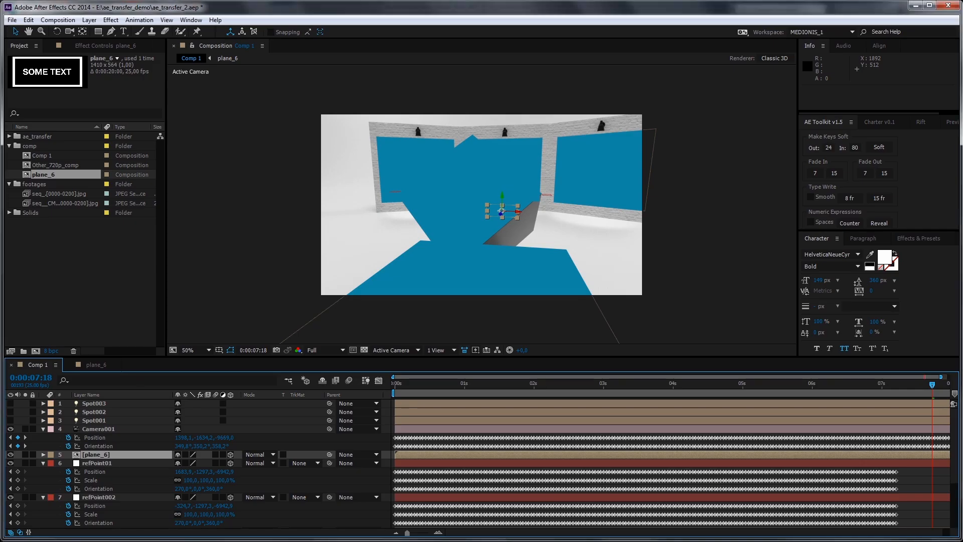
pyautogui.moveTo(418, 458)
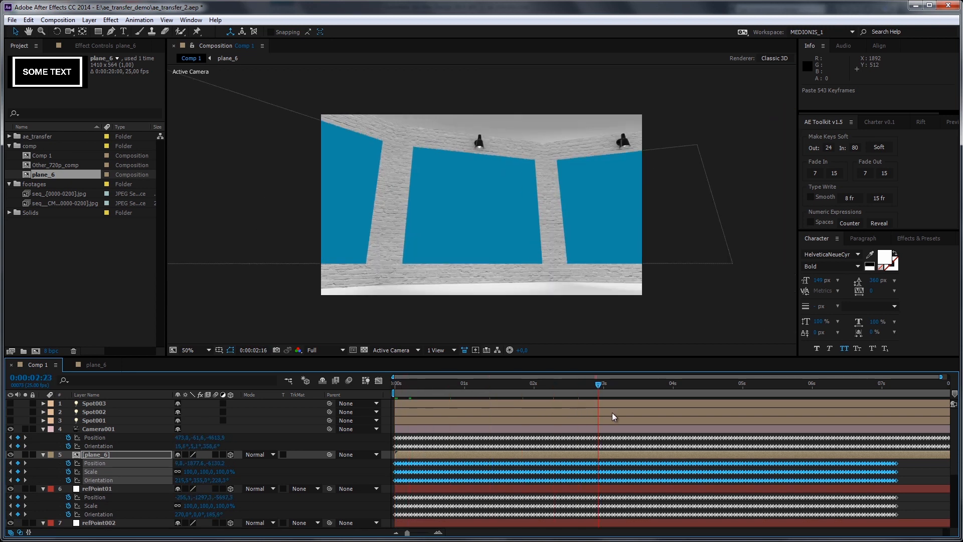
# Step: Scrub to a later time to preview the SOME TEXT plane moving above the cube
pyautogui.moveTo(599, 382); pyautogui.dragTo(883, 382)
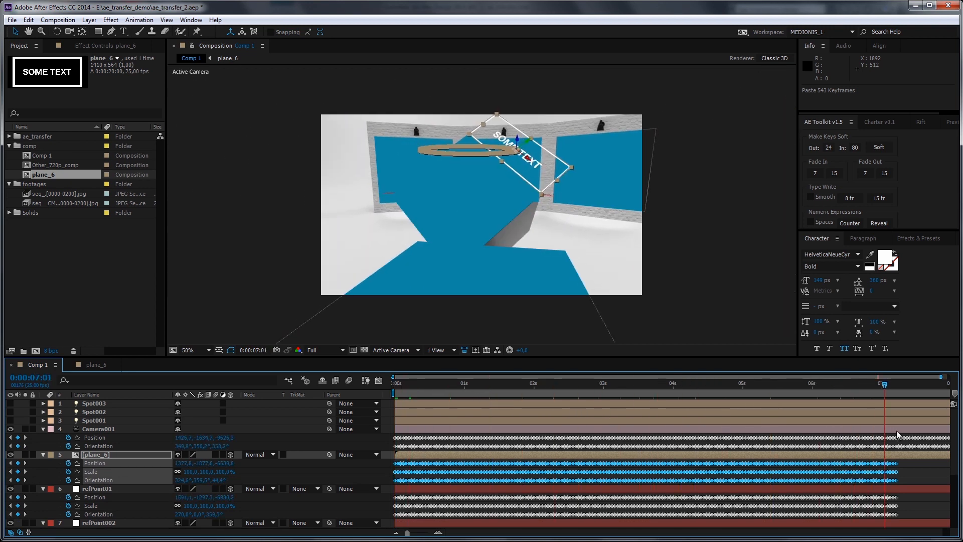